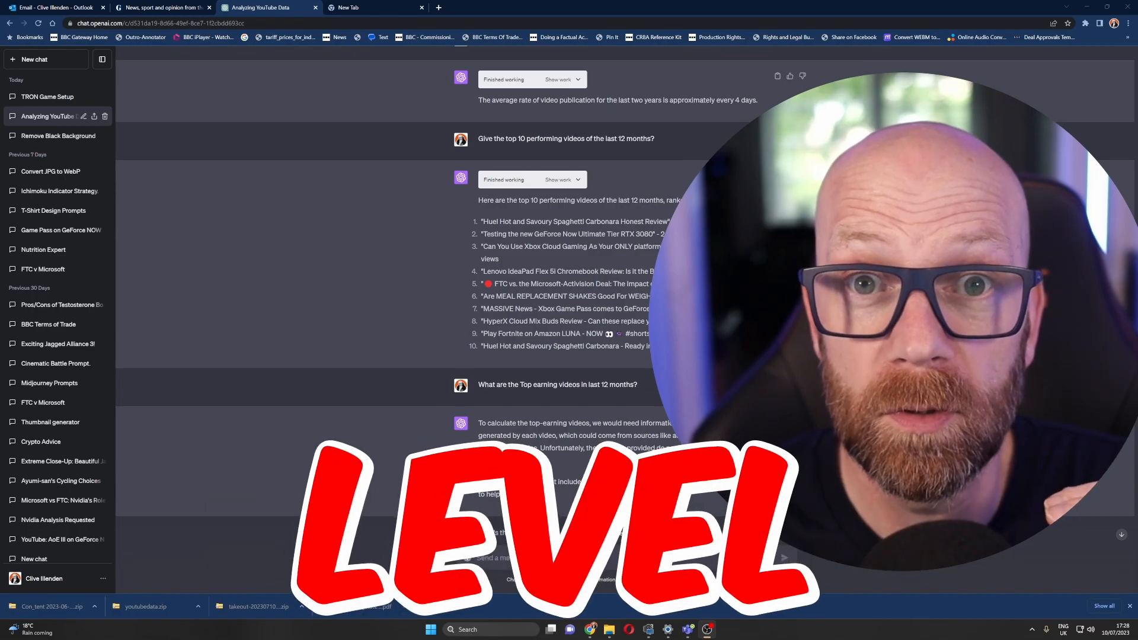
Step: Leave the YouTube data conversation and open a fresh, empty chat from the sidebar
{"action": "left_click", "coordinate": [39, 59]}
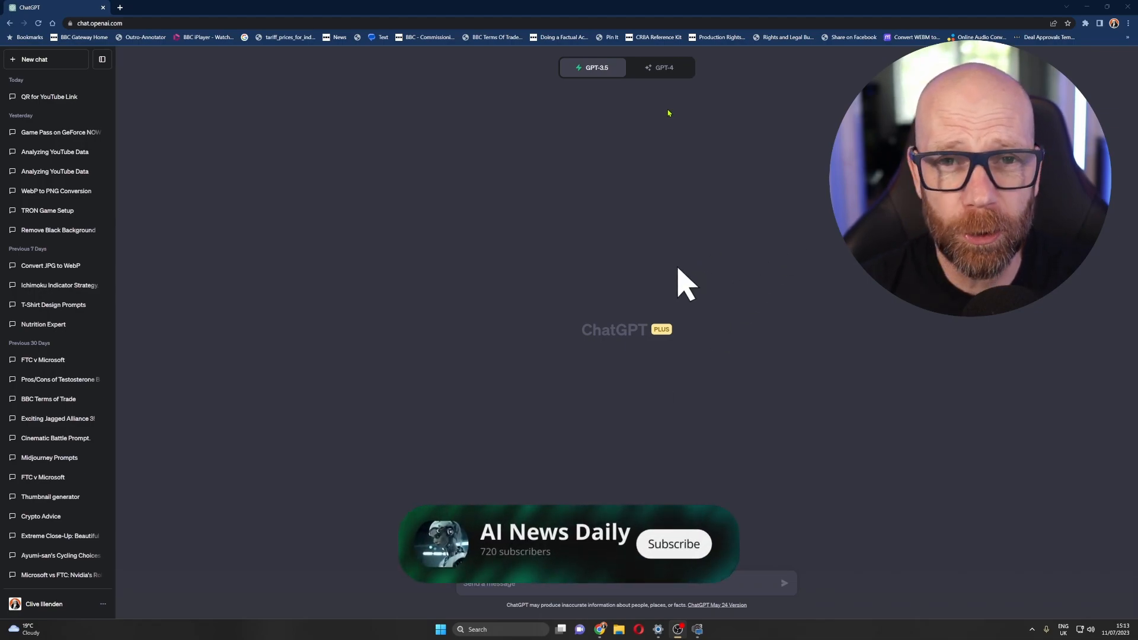
{"action": "left_click", "coordinate": [674, 543]}
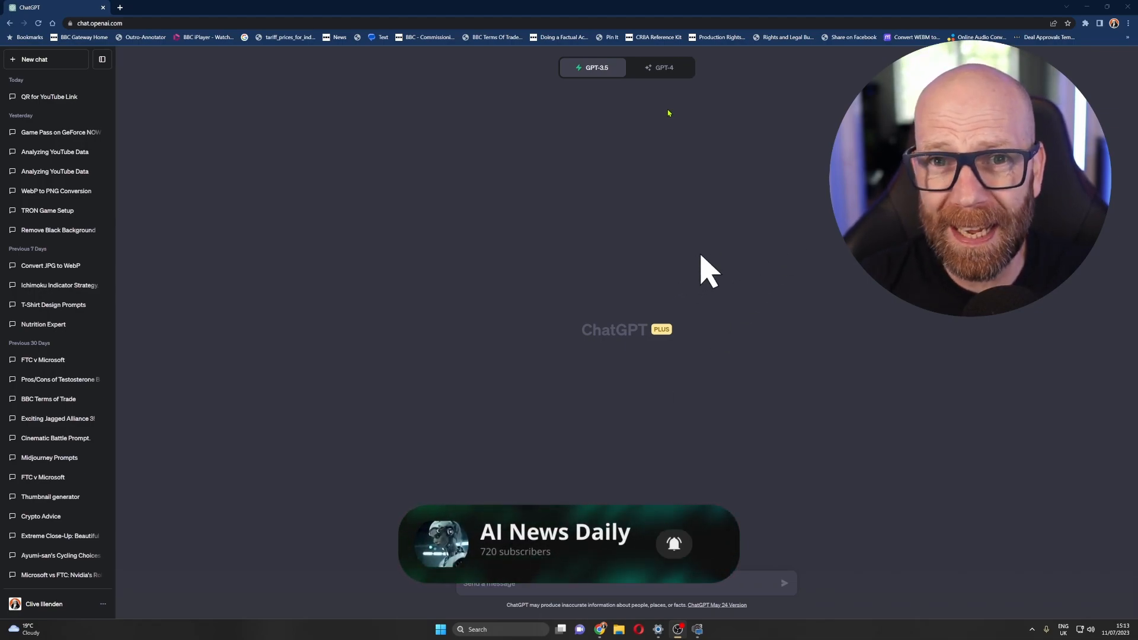
{"action": "mouse_move", "coordinate": [752, 244]}
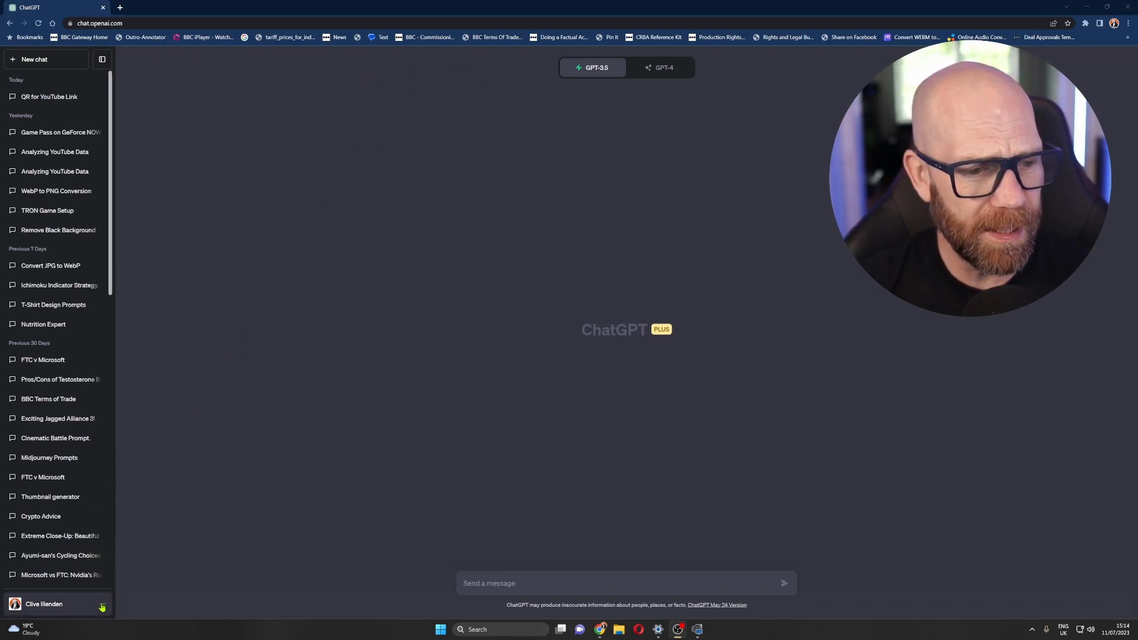
Step: Check the current subscription under My plan from the account menu, then dismiss it
{"action": "left_click", "coordinate": [44, 603]}
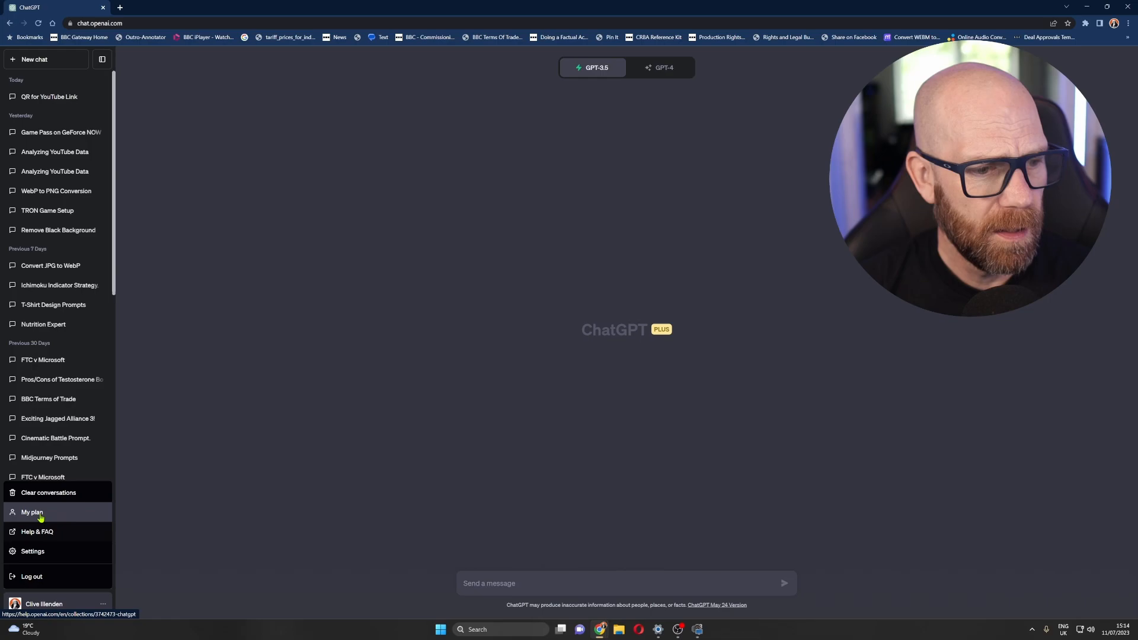
{"action": "left_click", "coordinate": [32, 512]}
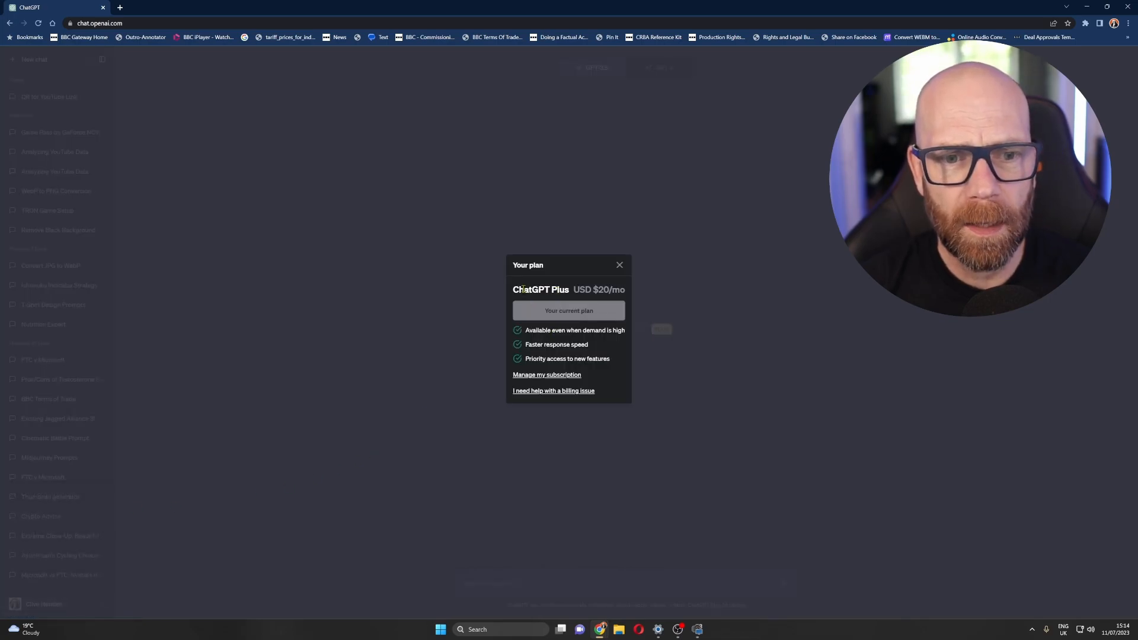
{"action": "left_click", "coordinate": [619, 265]}
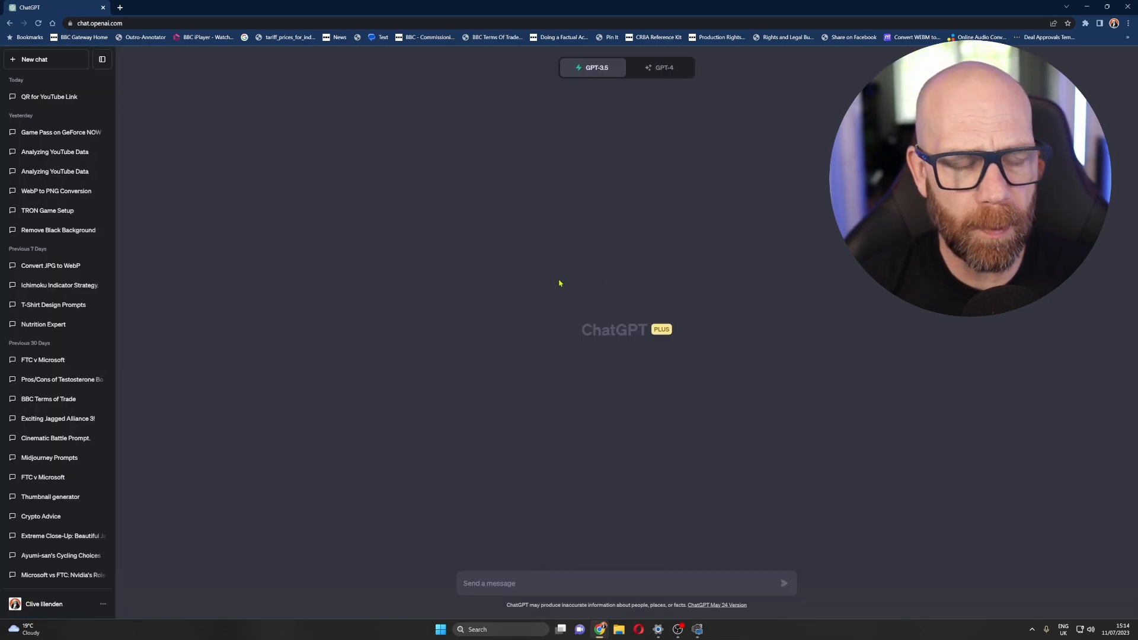
Step: View Settings > Beta features, where Plugins and Code interpreter are switched on
{"action": "left_click", "coordinate": [44, 603]}
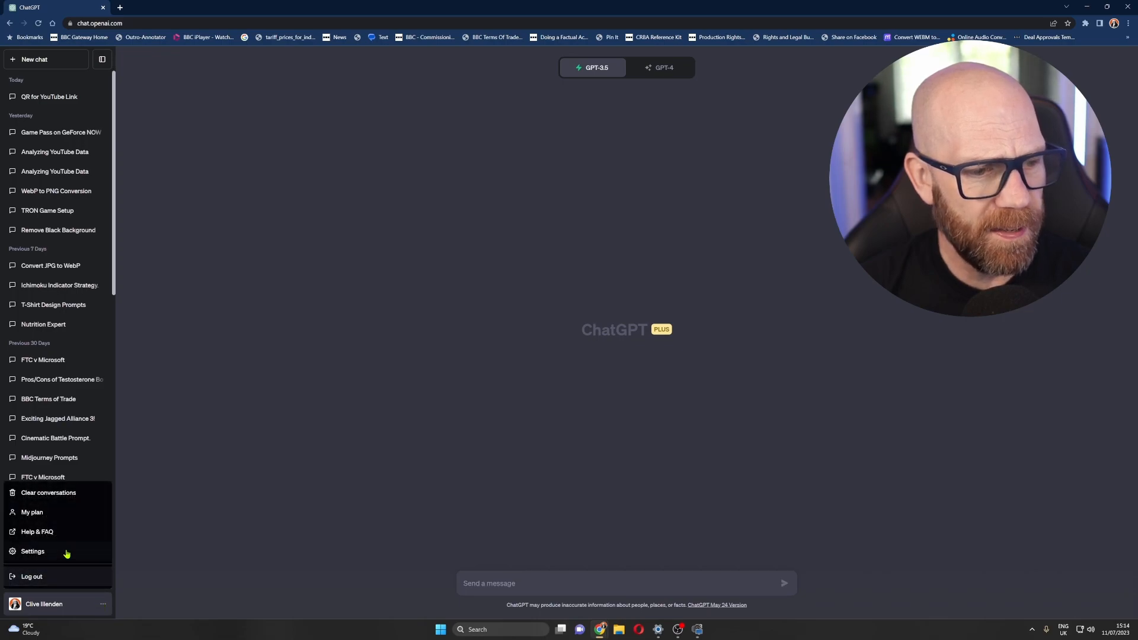
{"action": "left_click", "coordinate": [33, 551]}
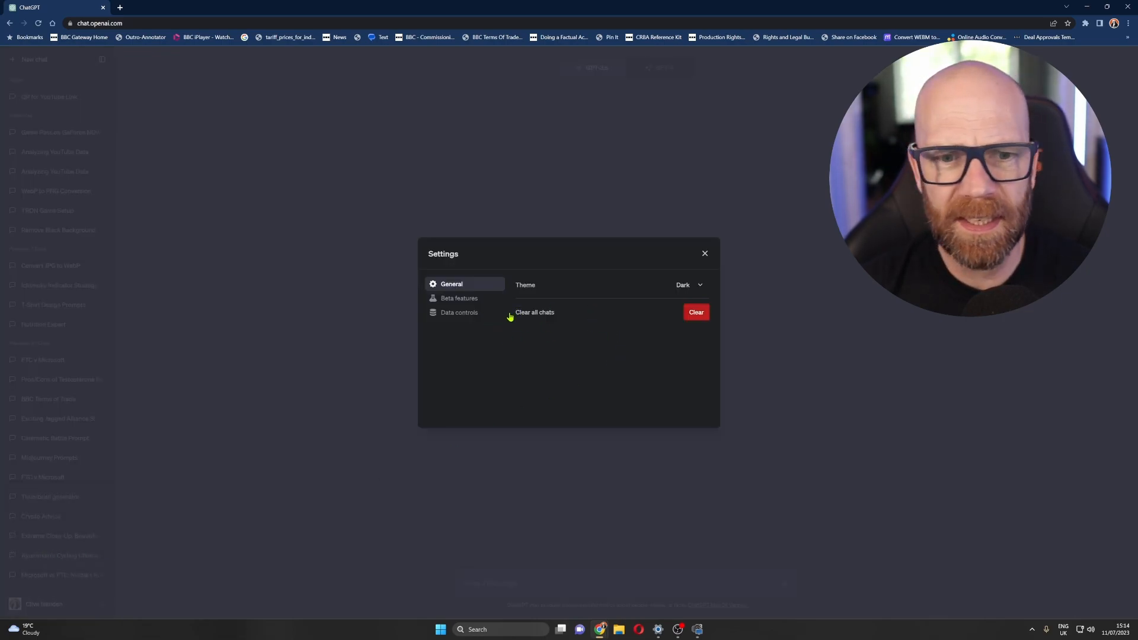
{"action": "left_click", "coordinate": [460, 299]}
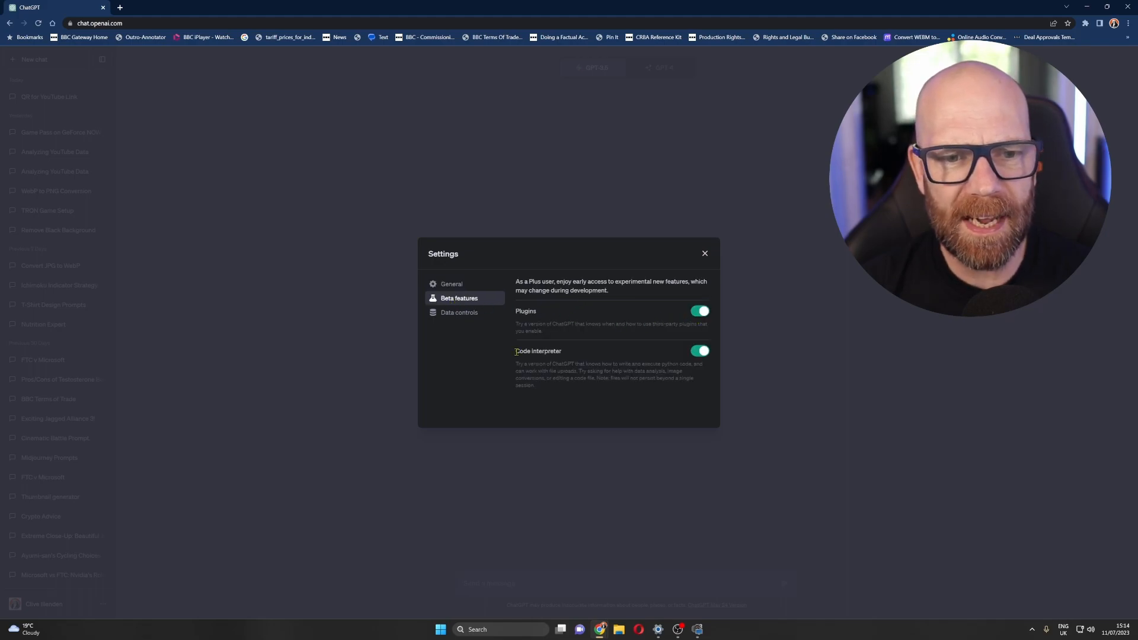
{"action": "double_click", "coordinate": [539, 351]}
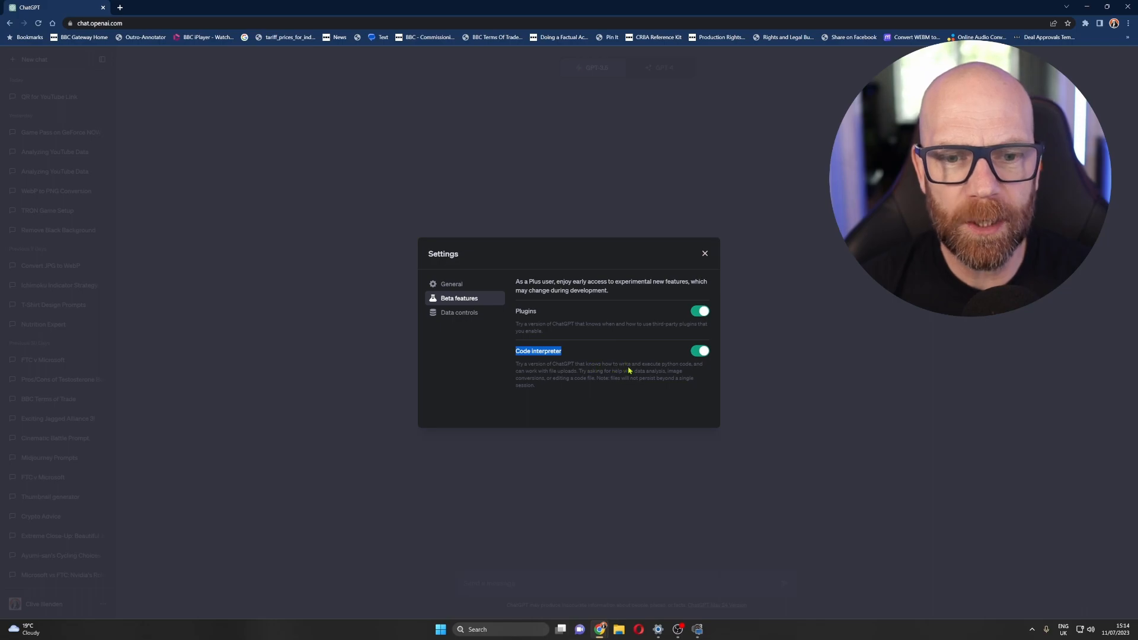
{"action": "mouse_move", "coordinate": [672, 372]}
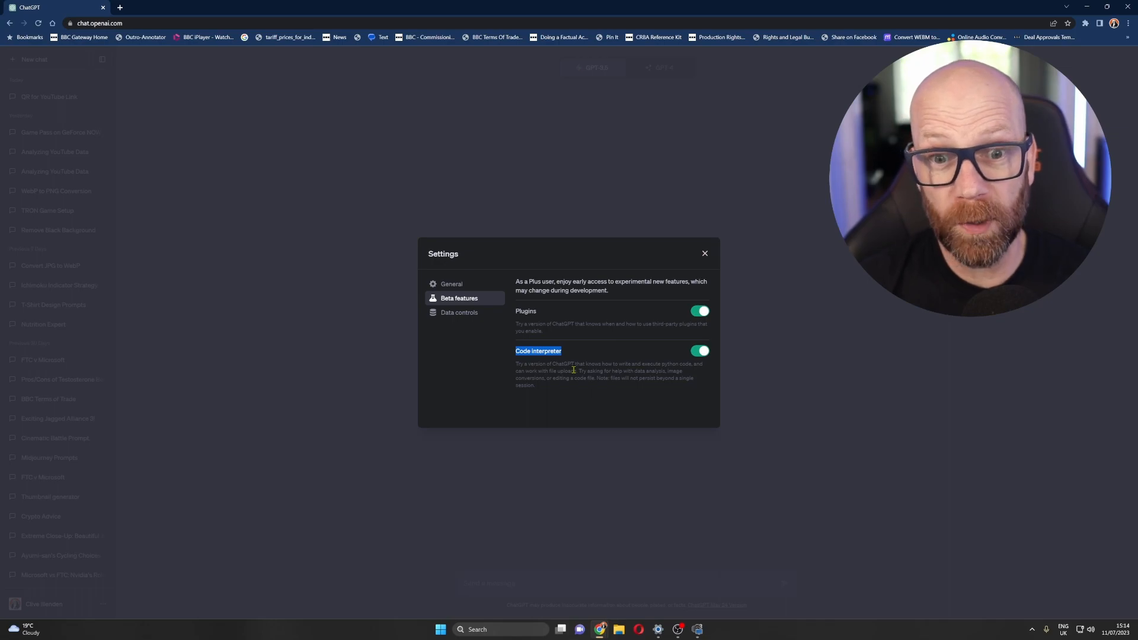
{"action": "mouse_move", "coordinate": [647, 386]}
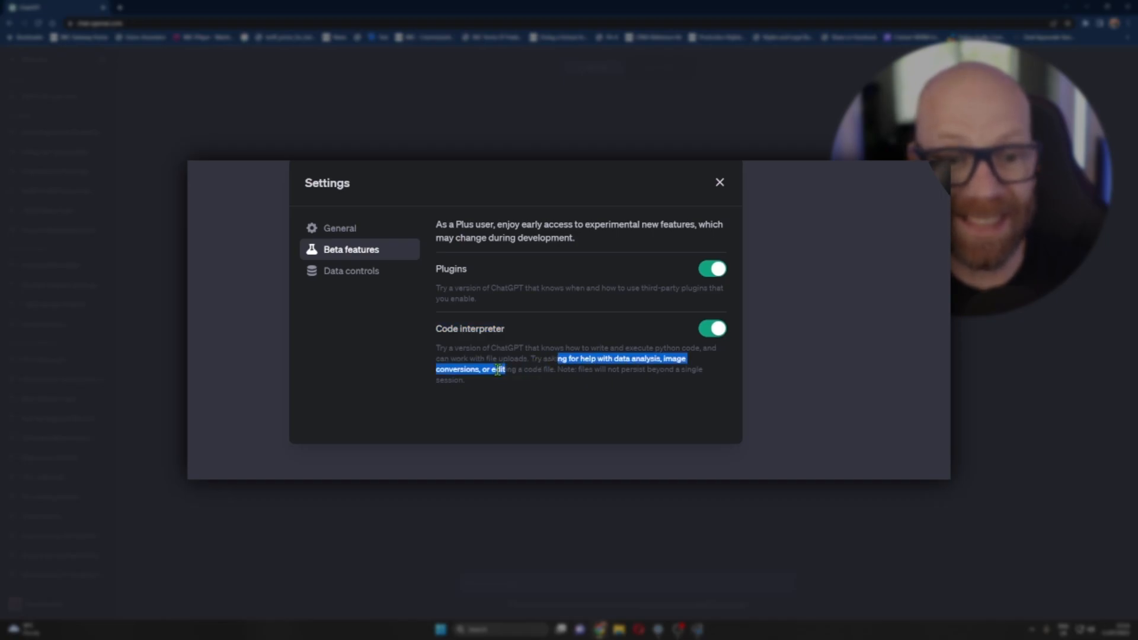
{"action": "left_click_drag", "start_coordinate": [499, 370], "coordinate": [555, 370]}
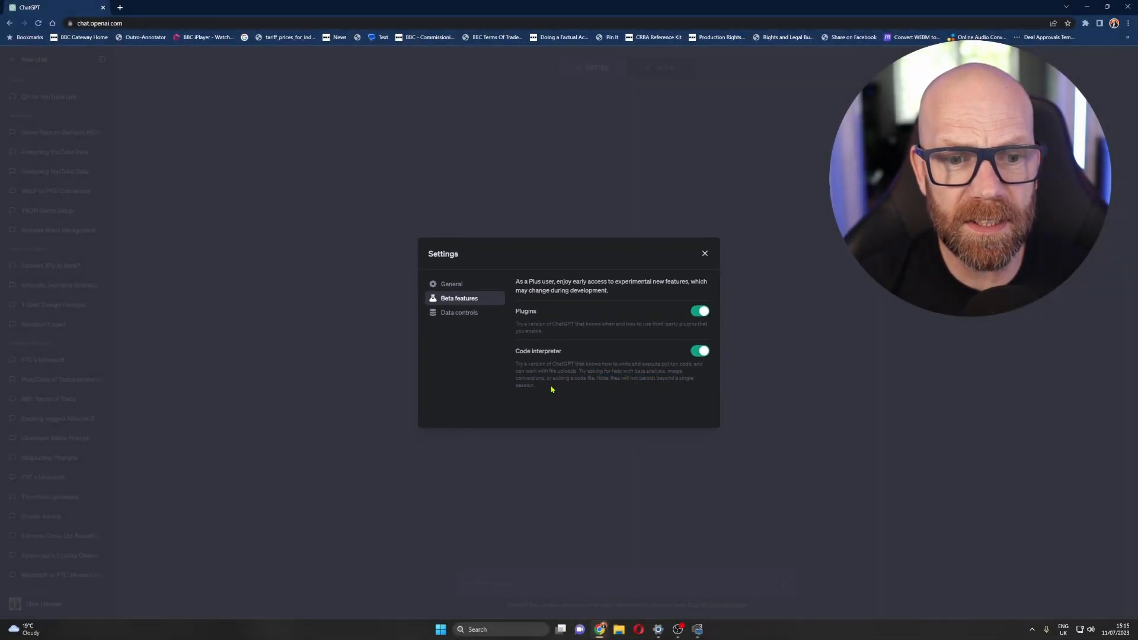
Step: Set the new chat's model to GPT-4 with the Code Interpreter variant
{"action": "left_click", "coordinate": [704, 253]}
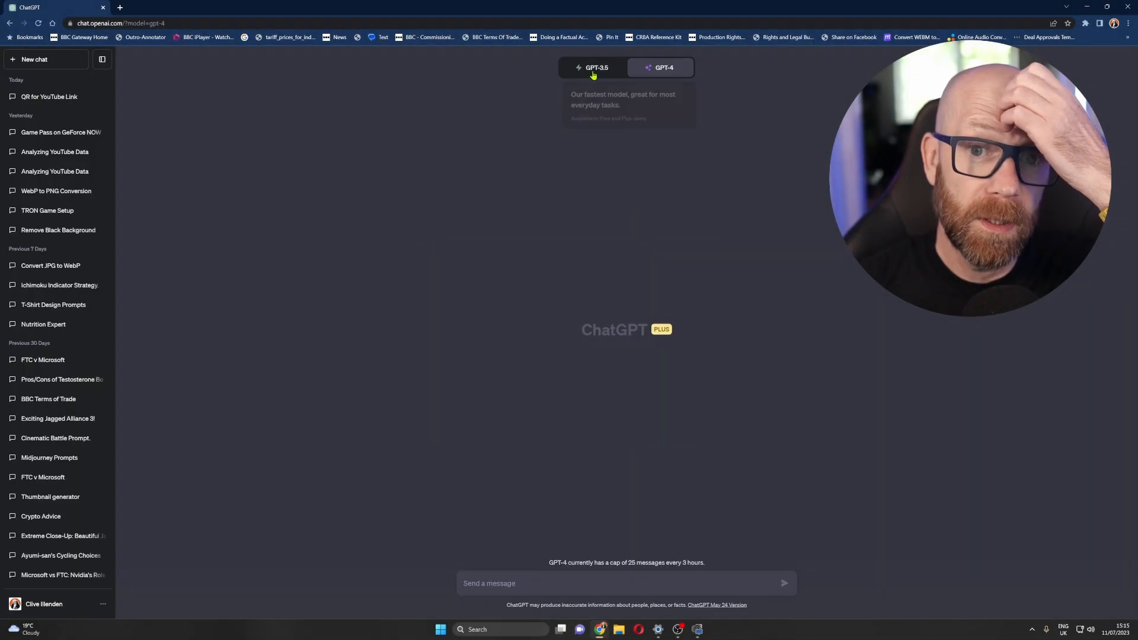
{"action": "left_click", "coordinate": [660, 66]}
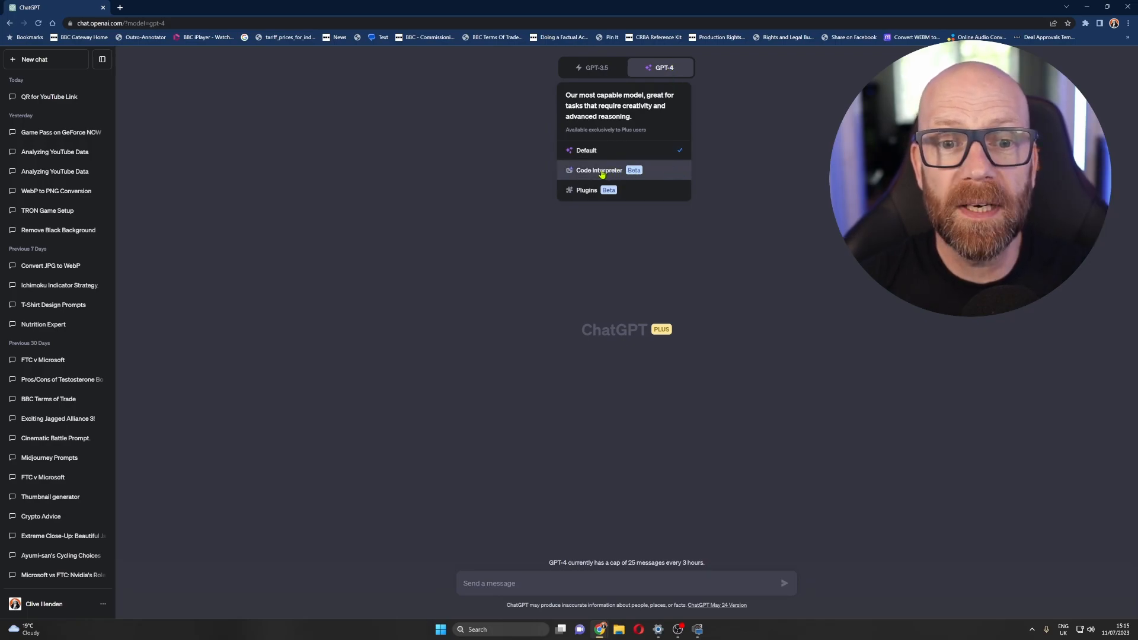
{"action": "mouse_move", "coordinate": [681, 175]}
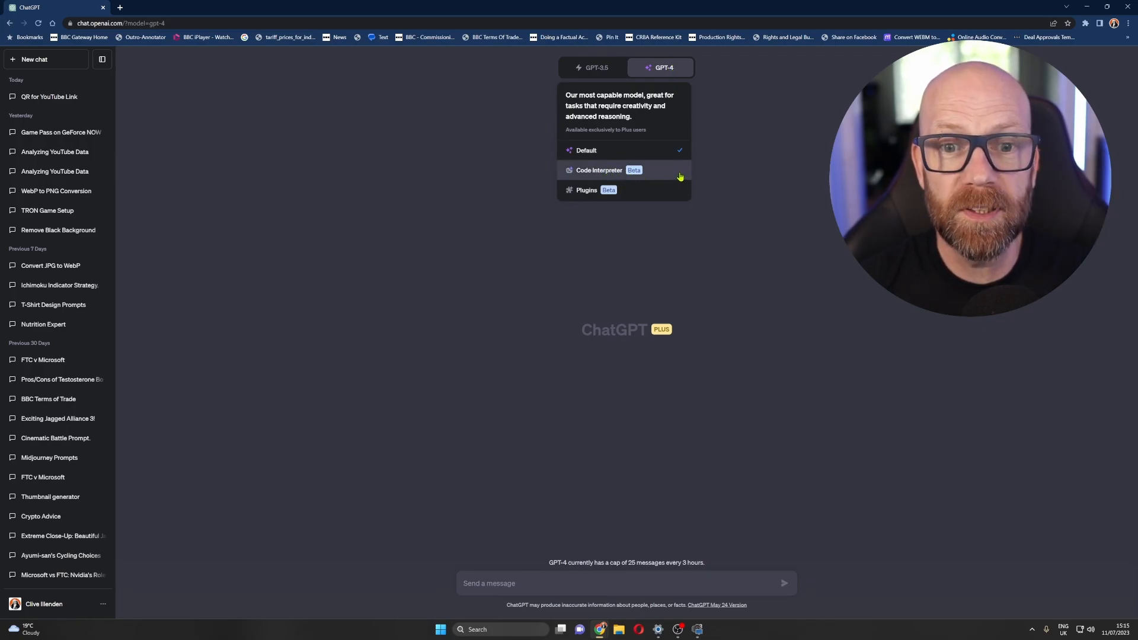
{"action": "left_click", "coordinate": [598, 171]}
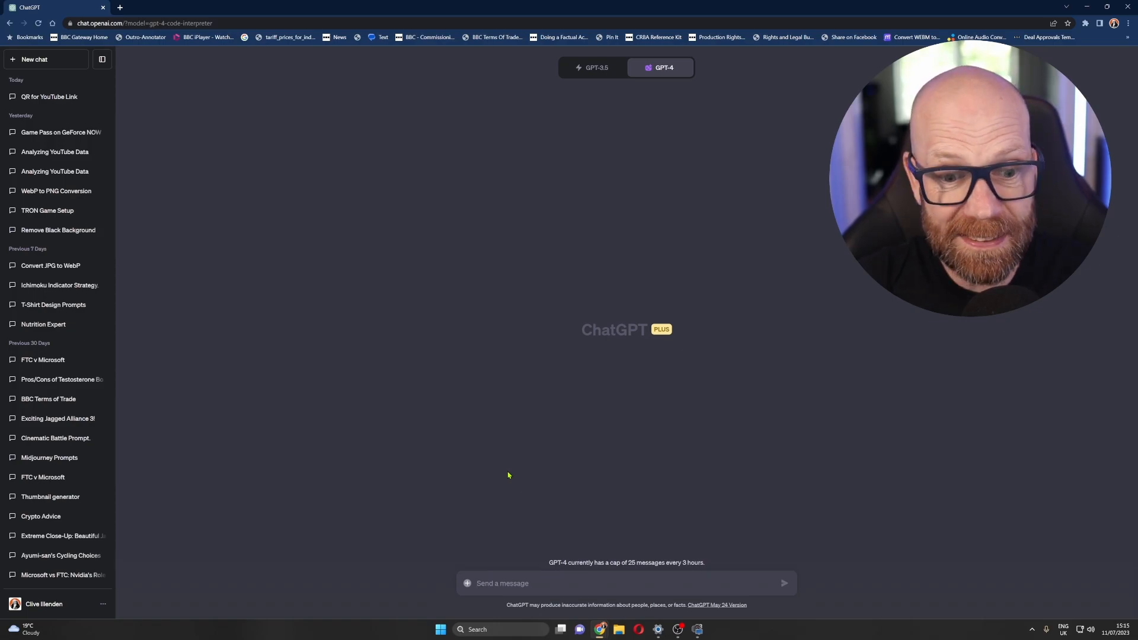
{"action": "mouse_move", "coordinate": [467, 583]}
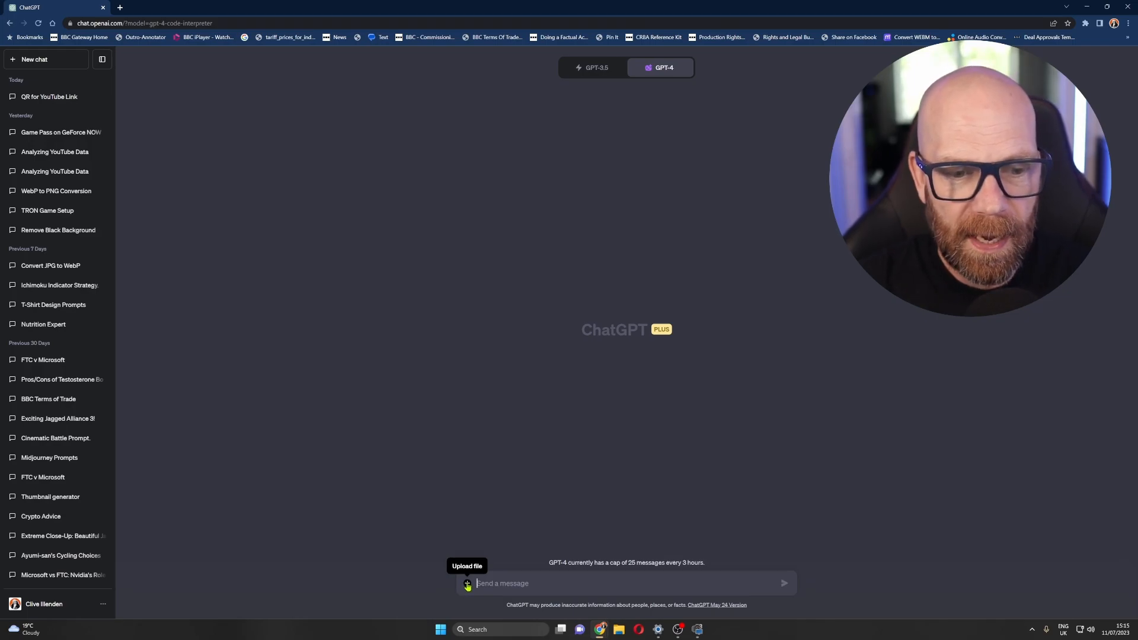
Step: Attach youtubedata.zip, have it analysed, and review the zip extraction and CSV loading work
{"action": "left_click", "coordinate": [467, 584]}
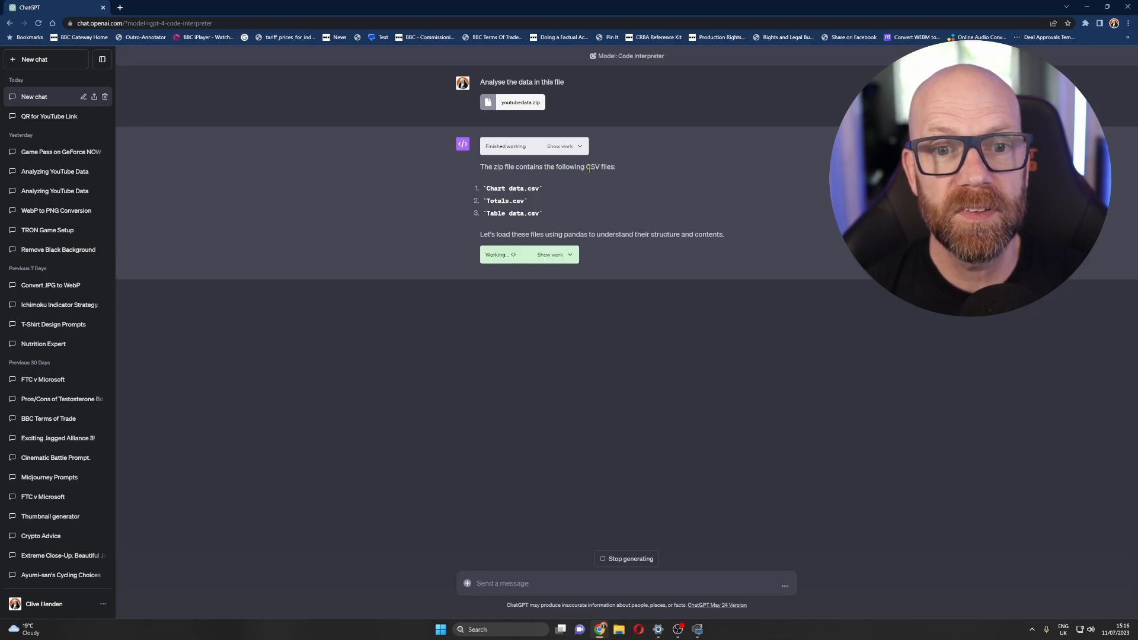
{"action": "mouse_move", "coordinate": [442, 188]}
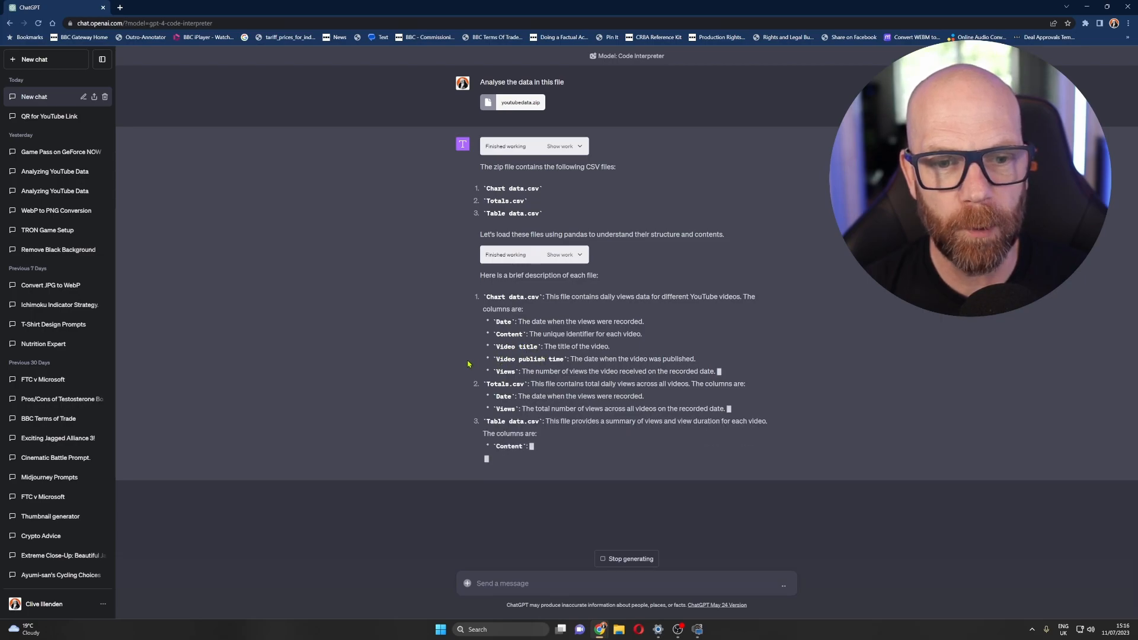
{"action": "scroll", "scroll_direction": "down", "scroll_amount": 3}
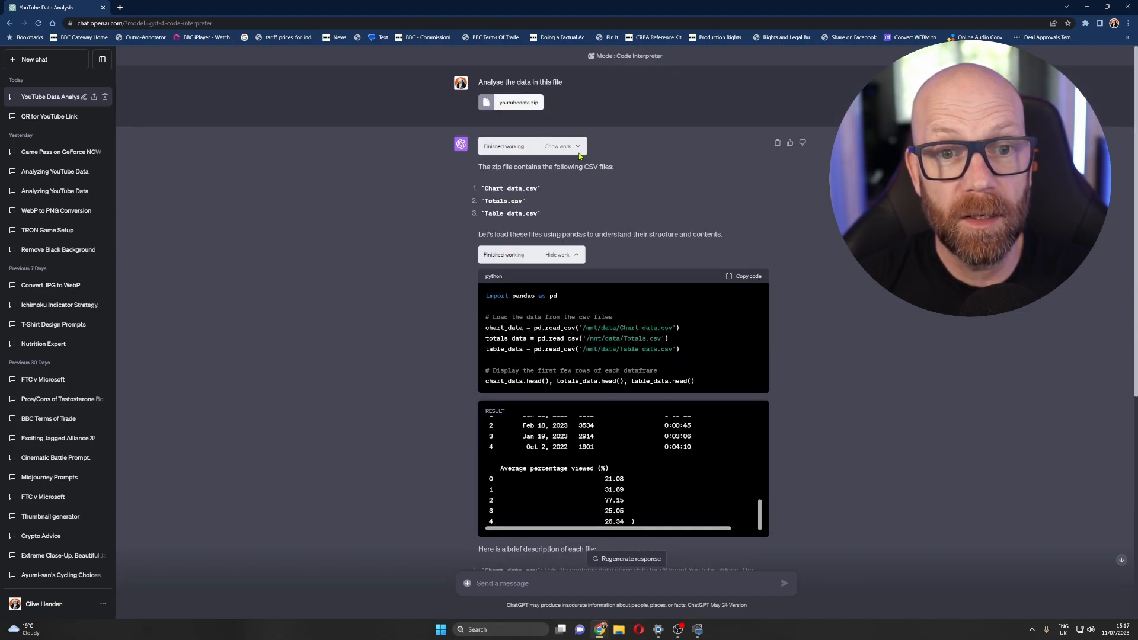
{"action": "left_click", "coordinate": [557, 146]}
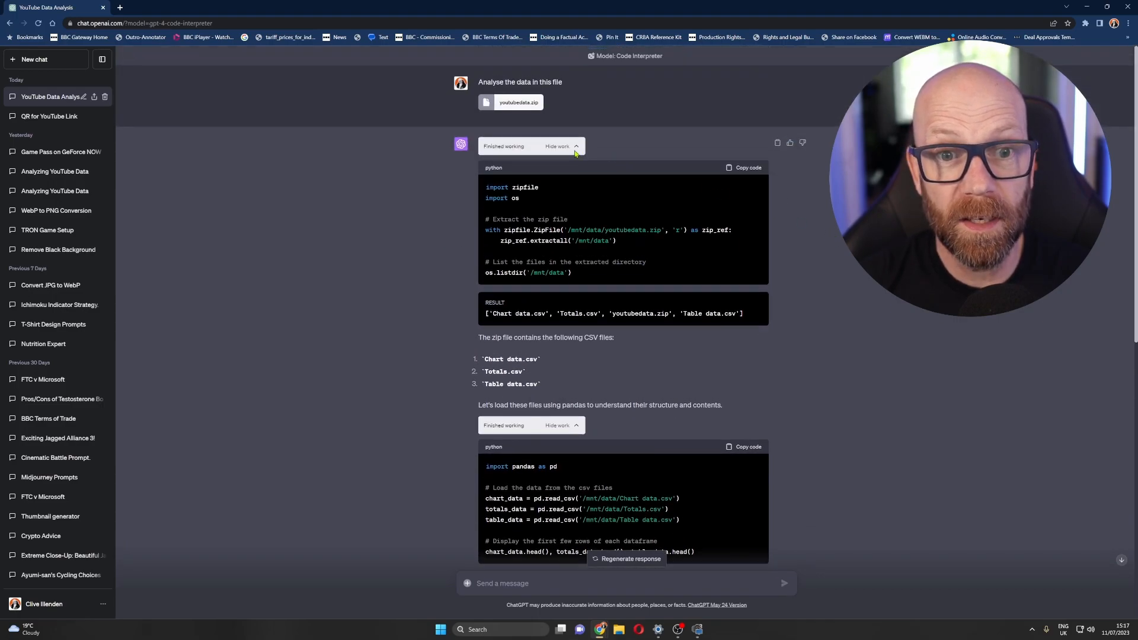
{"action": "left_click", "coordinate": [560, 146]}
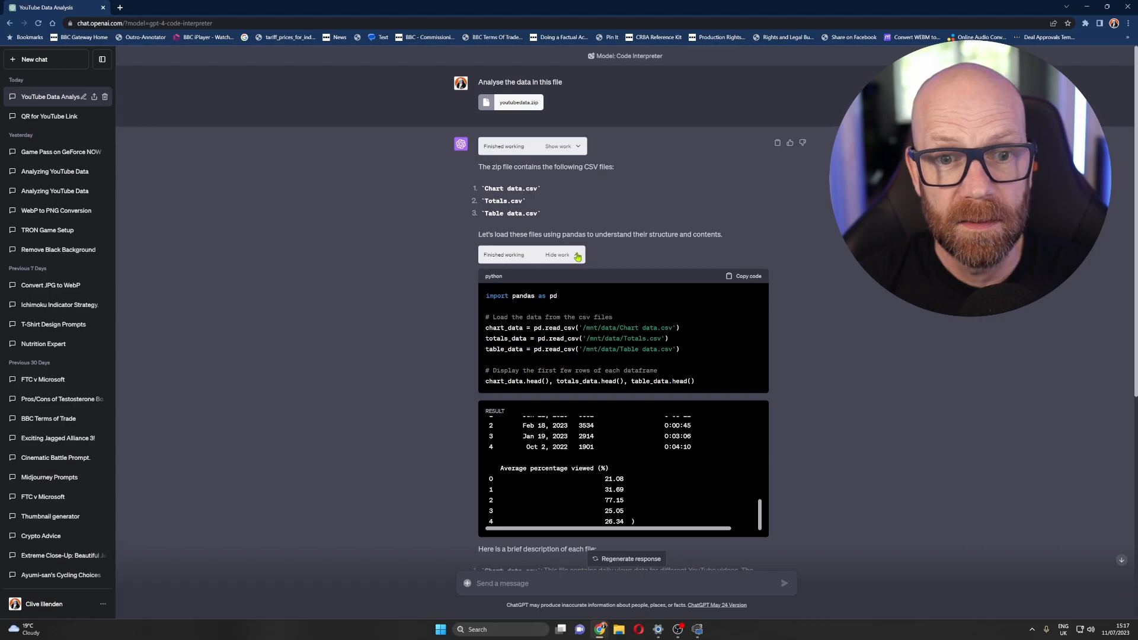
{"action": "left_click", "coordinate": [562, 255]}
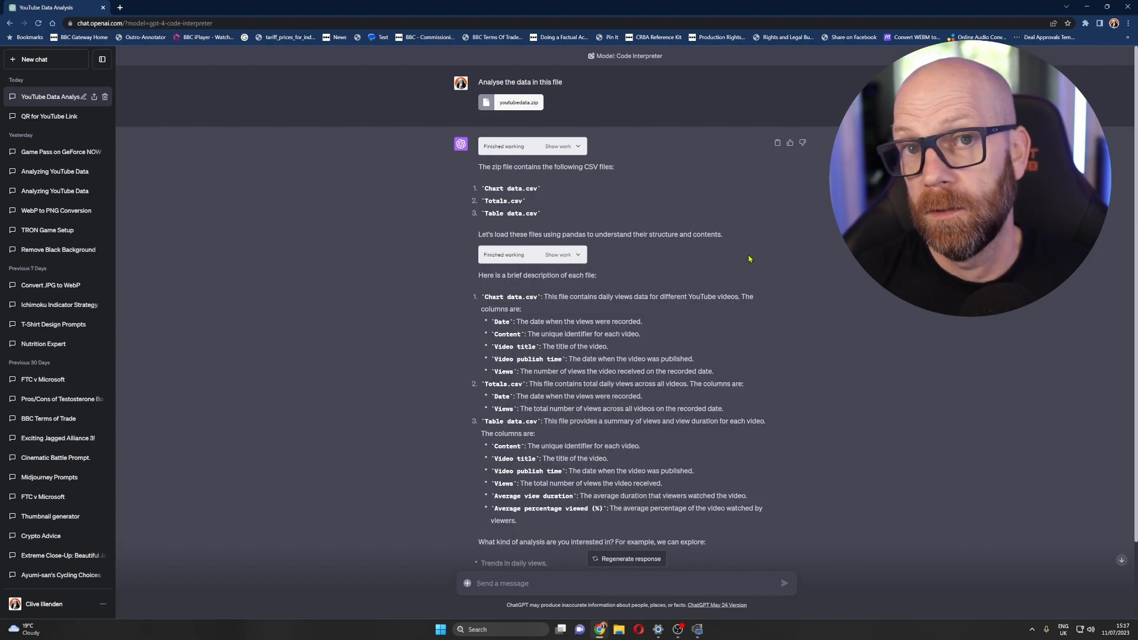
{"action": "scroll", "scroll_direction": "down", "scroll_amount": 3}
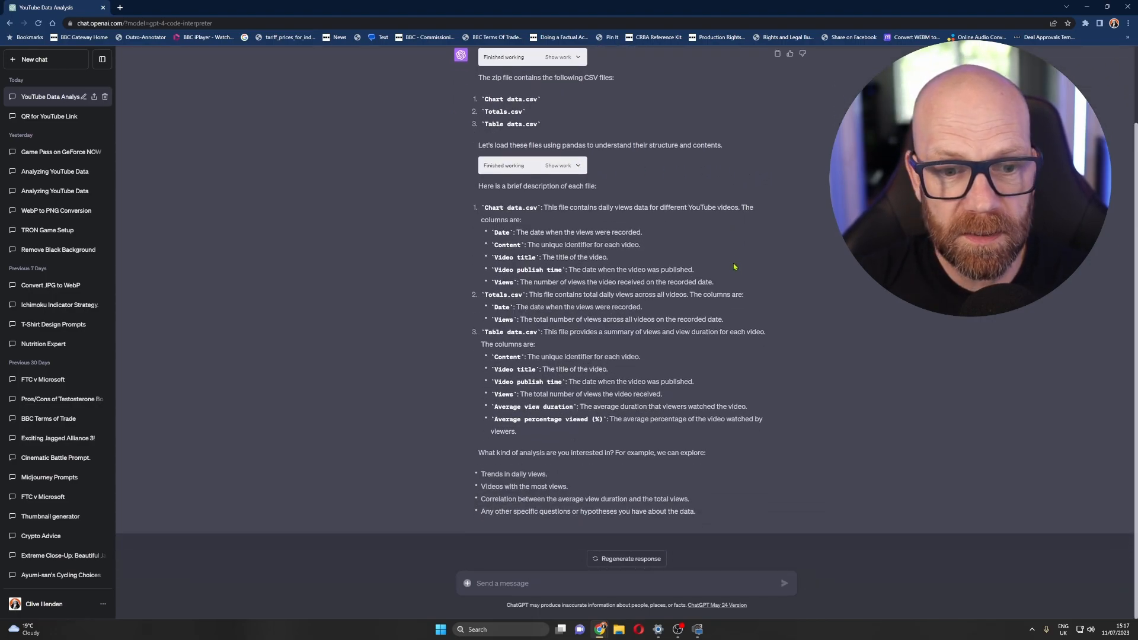
{"action": "mouse_move", "coordinate": [499, 581]}
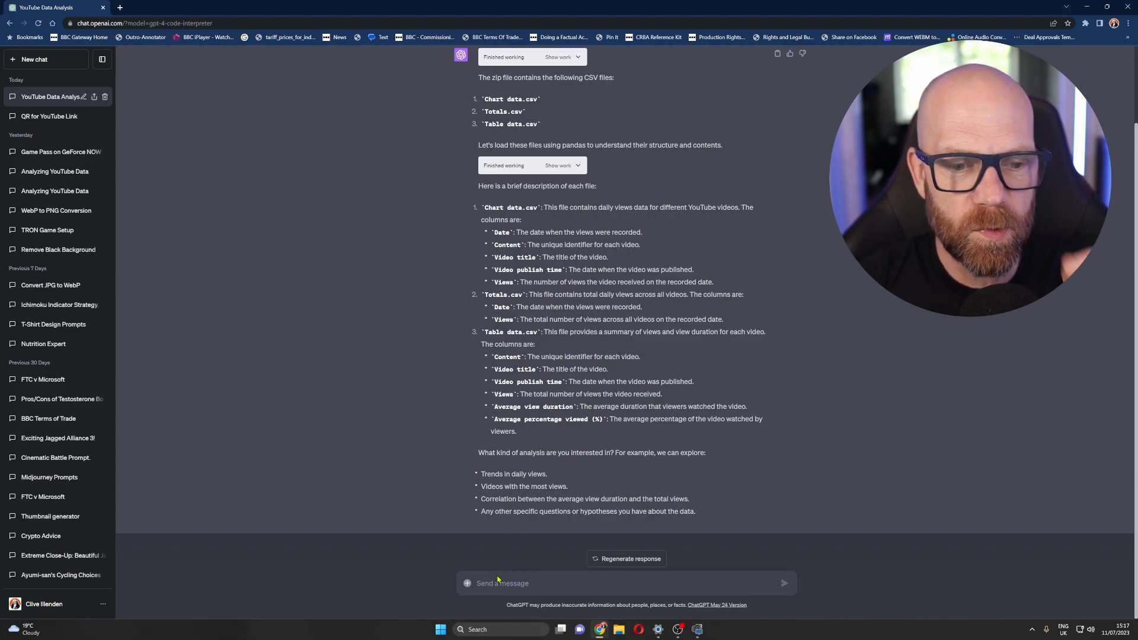
Step: Ask 'What are the top 10 videos from last 12 months'
{"action": "type", "text": "What are the"}
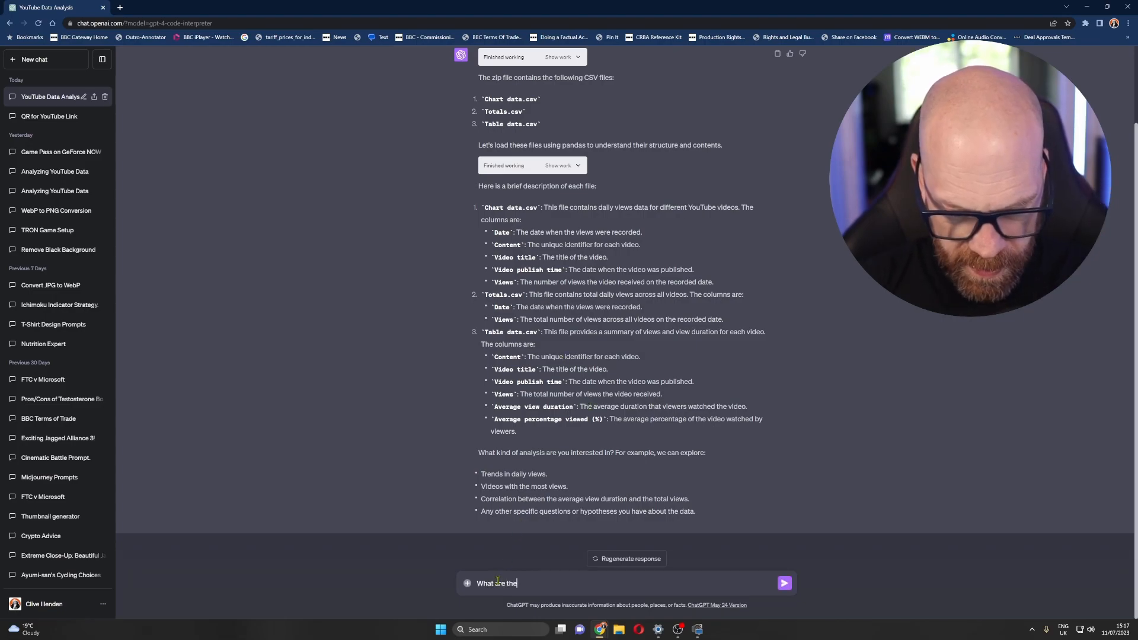
{"action": "type", "text": "top 10 videos from"}
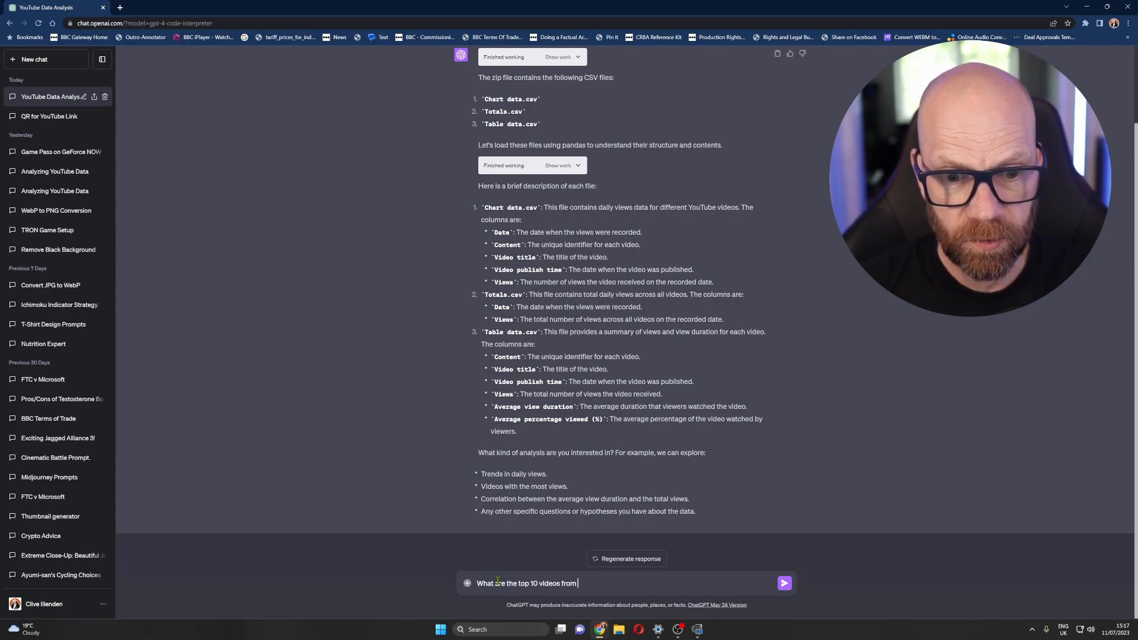
{"action": "type", "text": "last"}
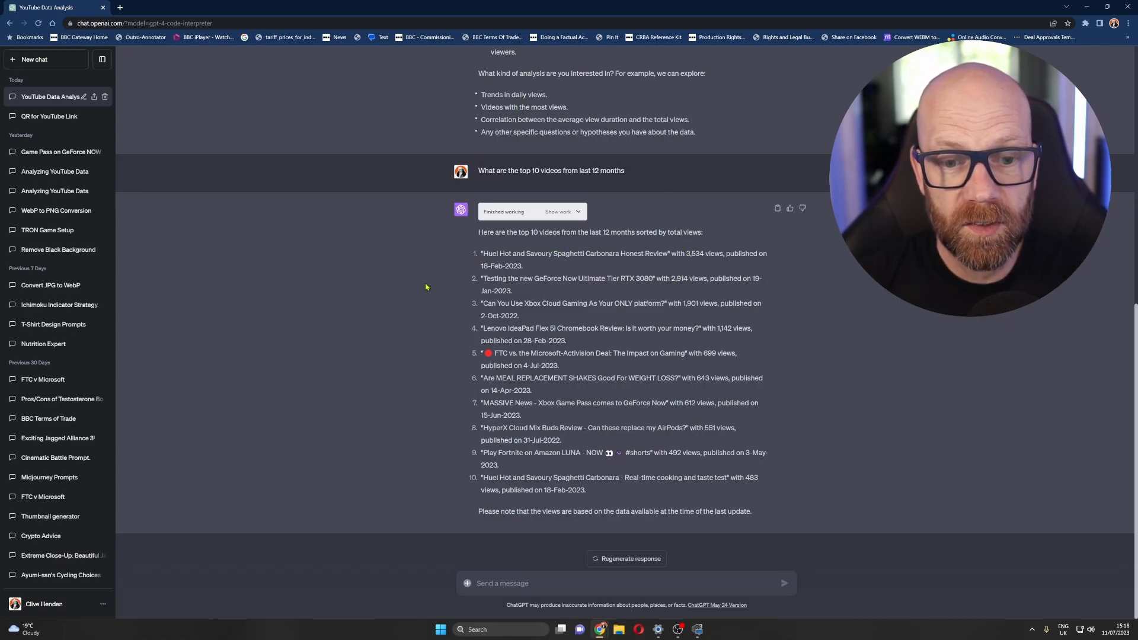
{"action": "mouse_move", "coordinate": [423, 285]}
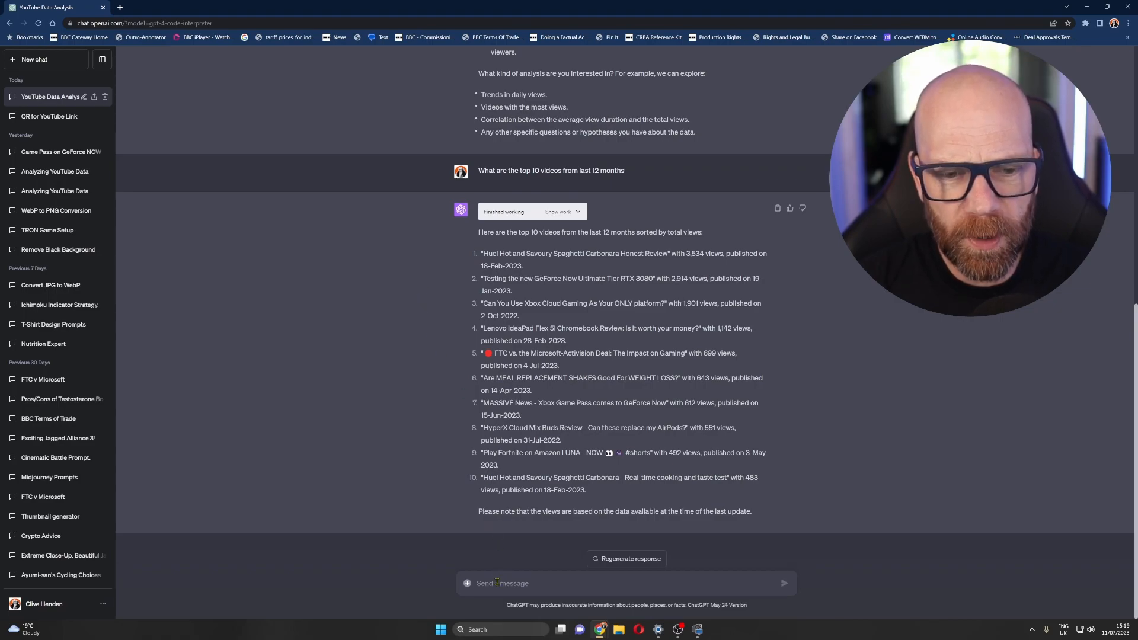
Step: Request a chart of the top 10 videos, then draft 'convert this to a jpg'
{"action": "type", "text": "Make me a"}
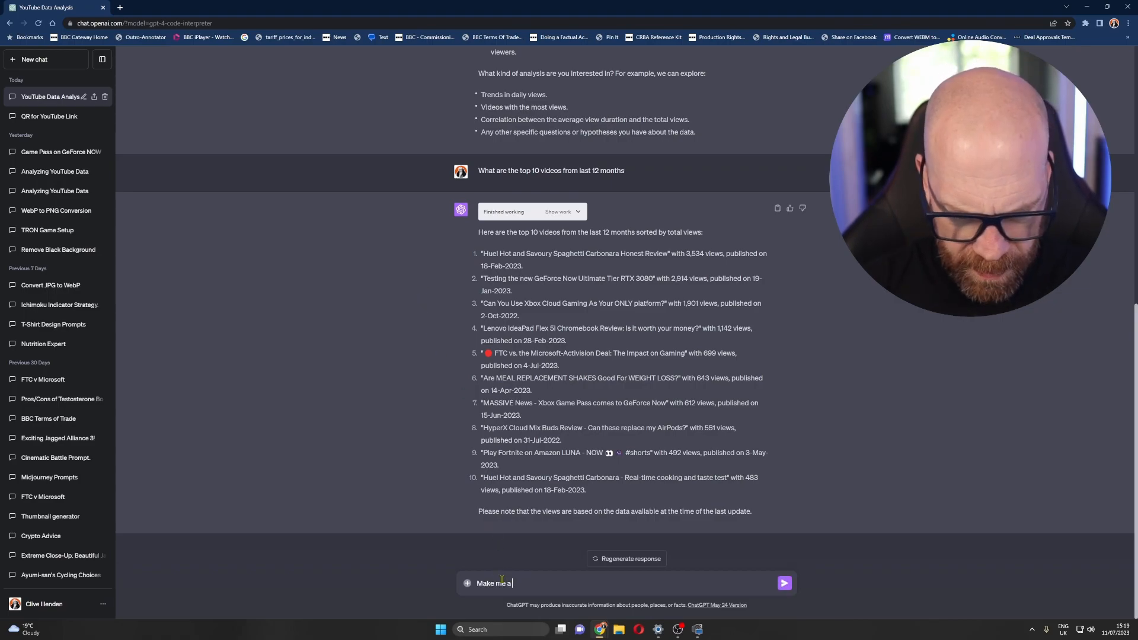
{"action": "type", "text": "chart to sh"}
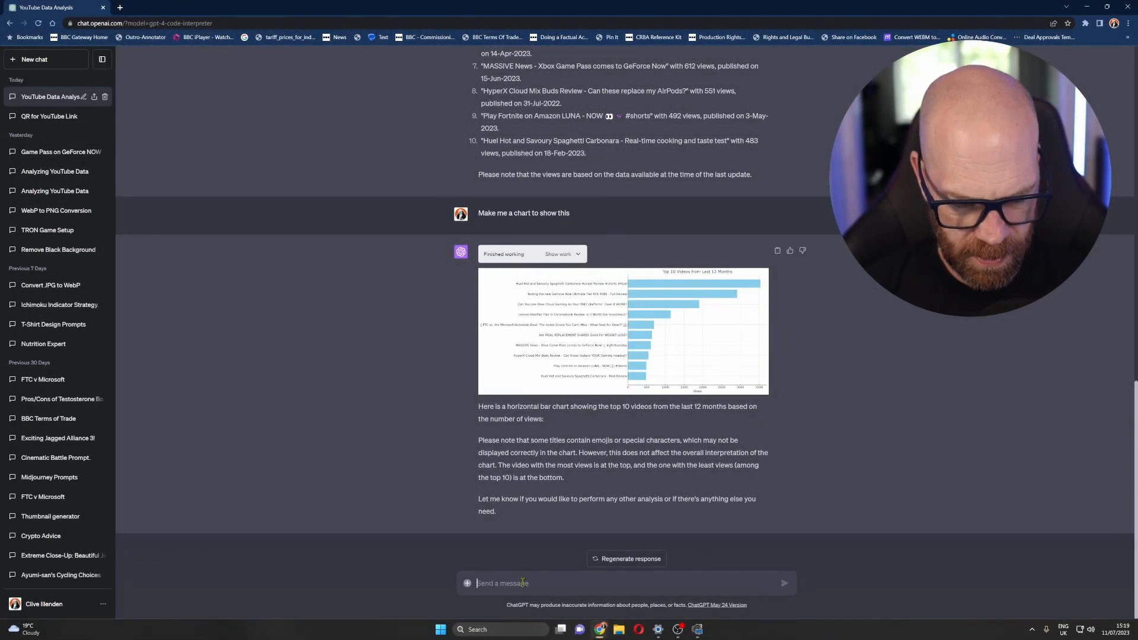
{"action": "type", "text": "convert this to a jpg"}
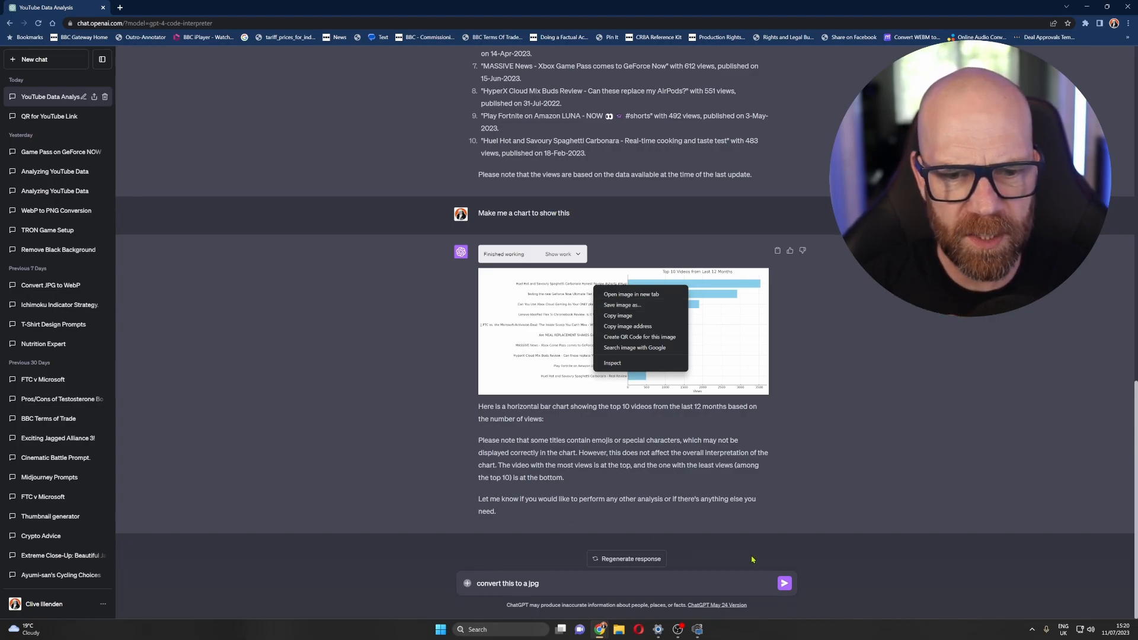
Step: Send the JPG conversion request and download the resulting top_10_videos.jpg
{"action": "left_click", "coordinate": [785, 584]}
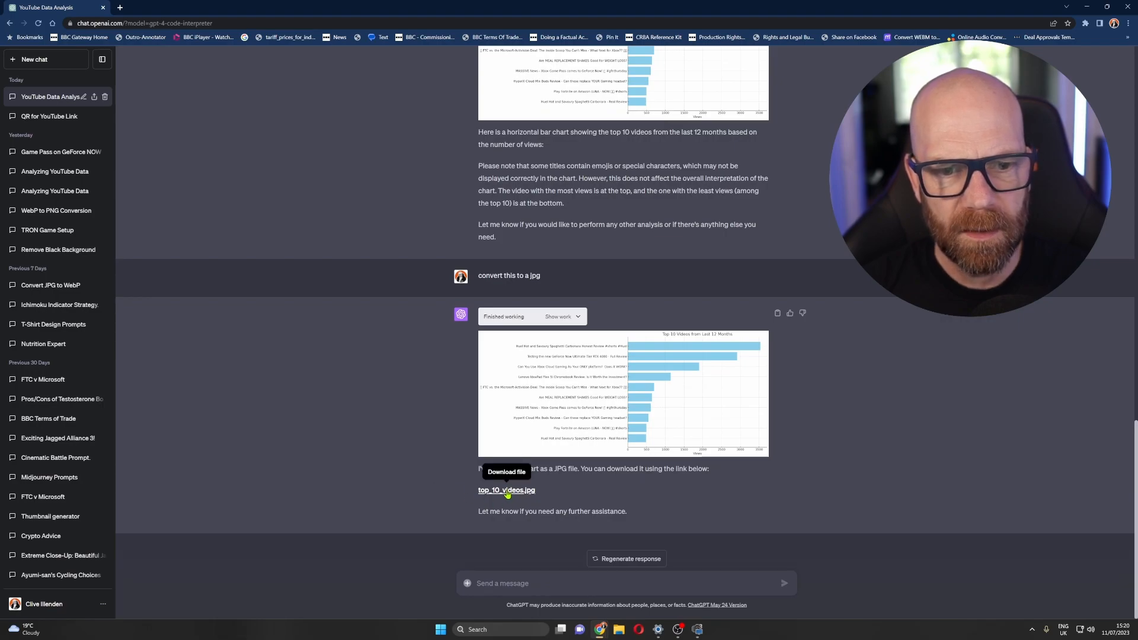
{"action": "left_click", "coordinate": [506, 491]}
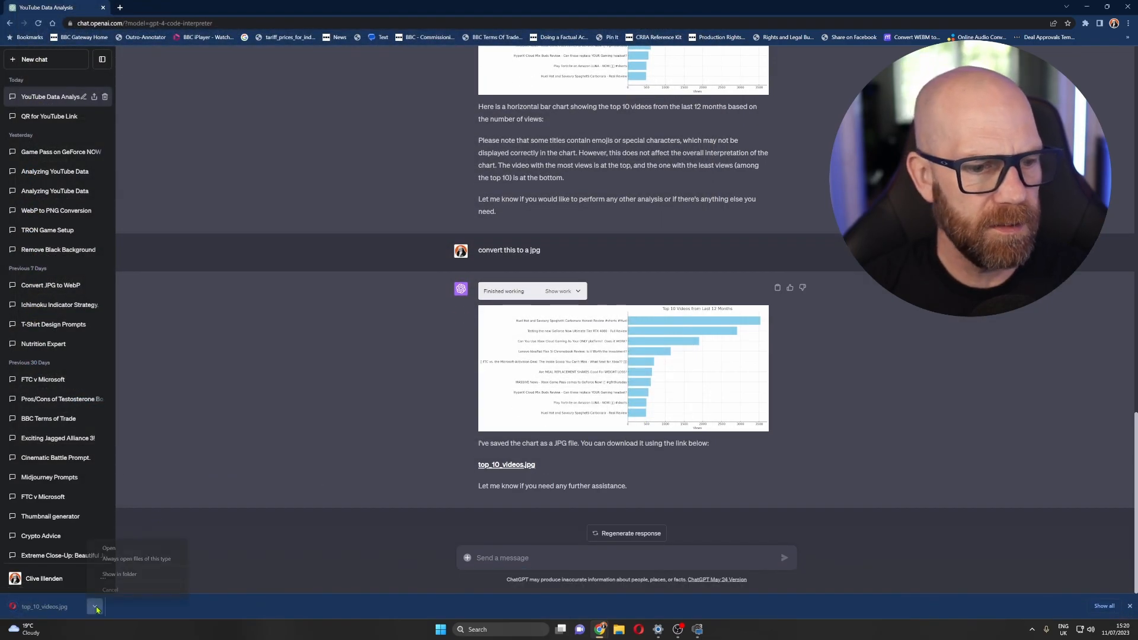
{"action": "left_click", "coordinate": [109, 548]}
{"action": "type", "text": "What is the rate of publication over last"}
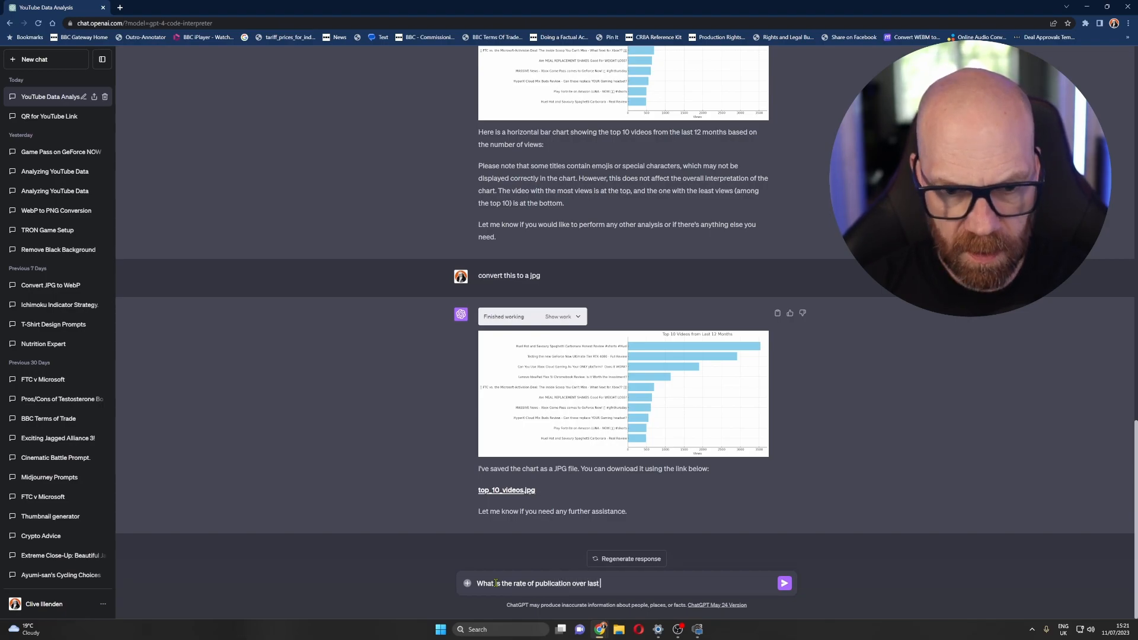
Step: Send the question on video publication rate over the last year and get a line chart
{"action": "type", "text": "year"}
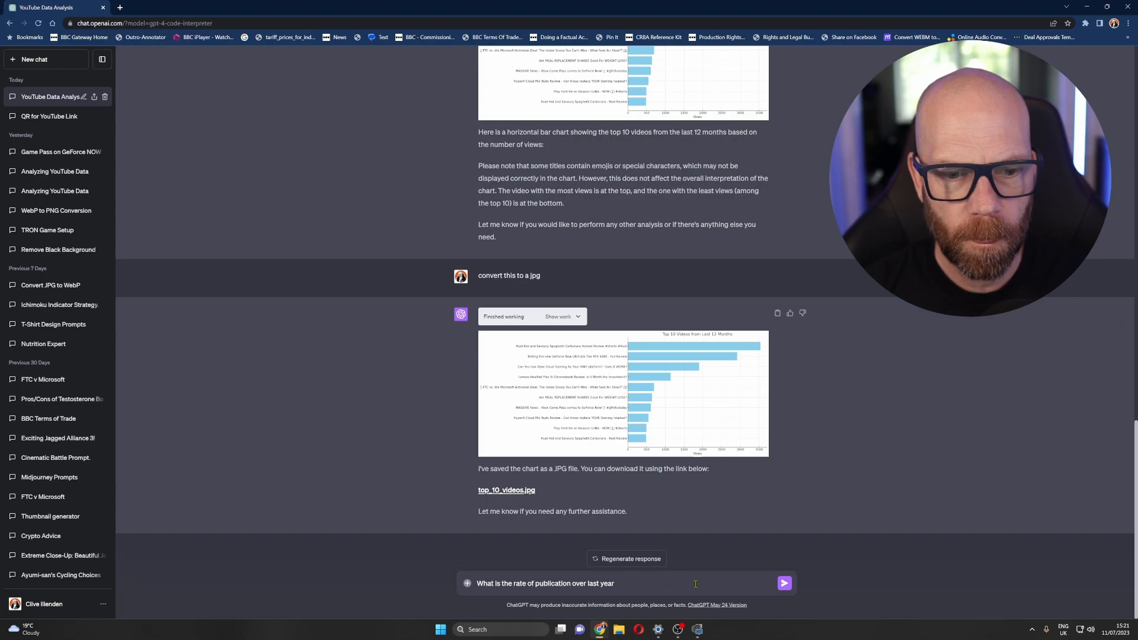
{"action": "left_click", "coordinate": [785, 584]}
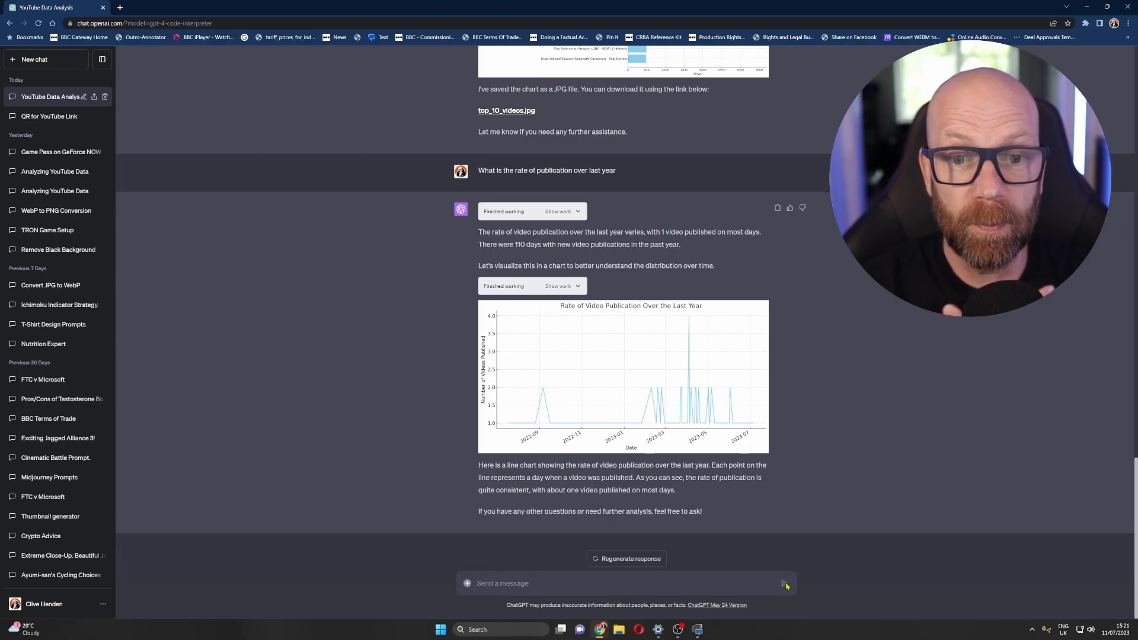
{"action": "type", "text": "How many videos a week do I p"}
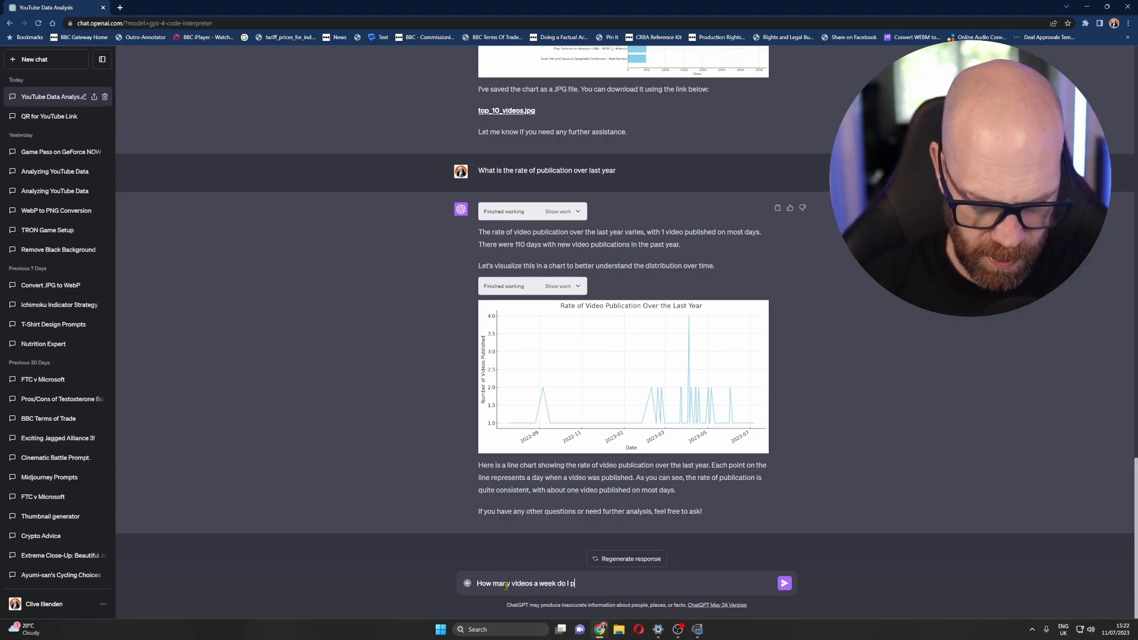
Step: Ask how many videos are published per week over the last 12 months, read the 2.47 answer, then start a new chat
{"action": "type", "text": "ublish"}
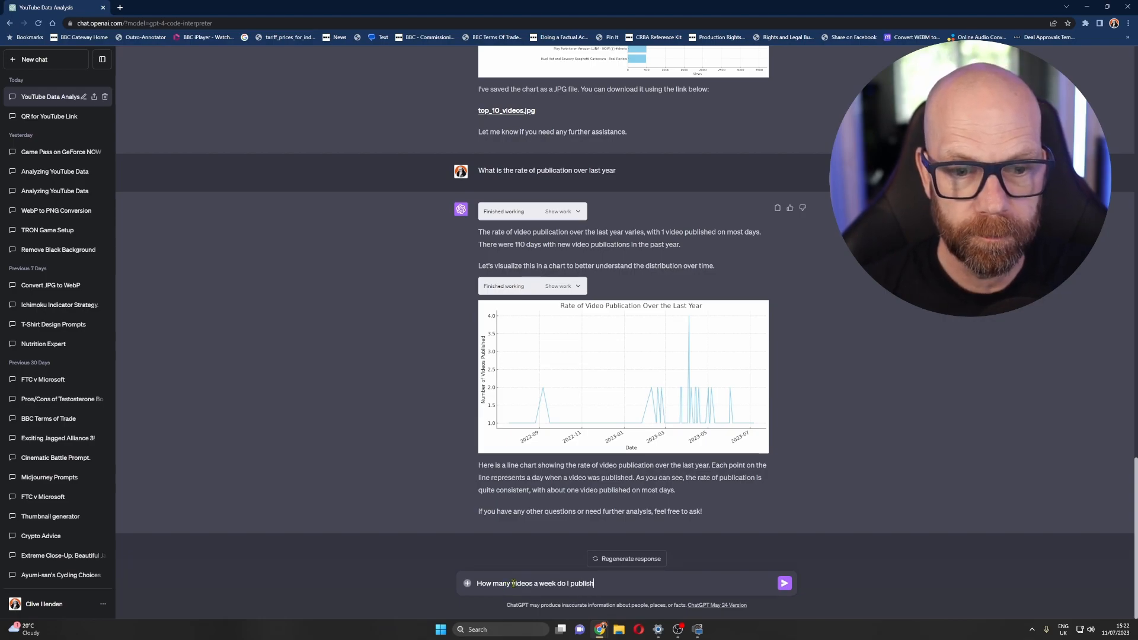
{"action": "type", "text": "(over last 12"}
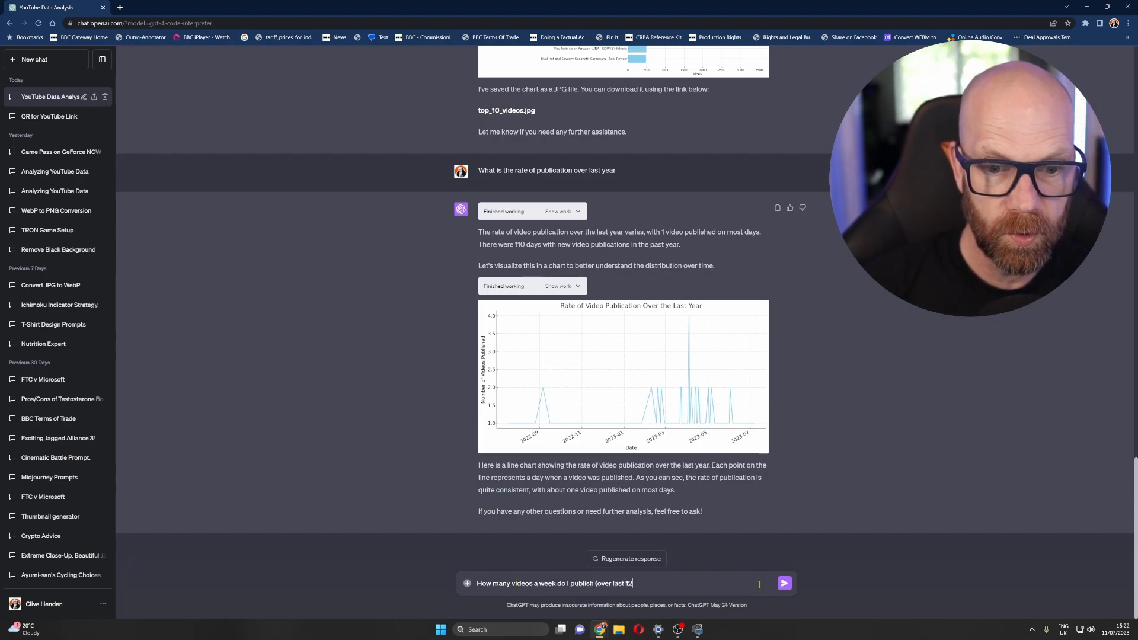
{"action": "left_click", "coordinate": [785, 583]}
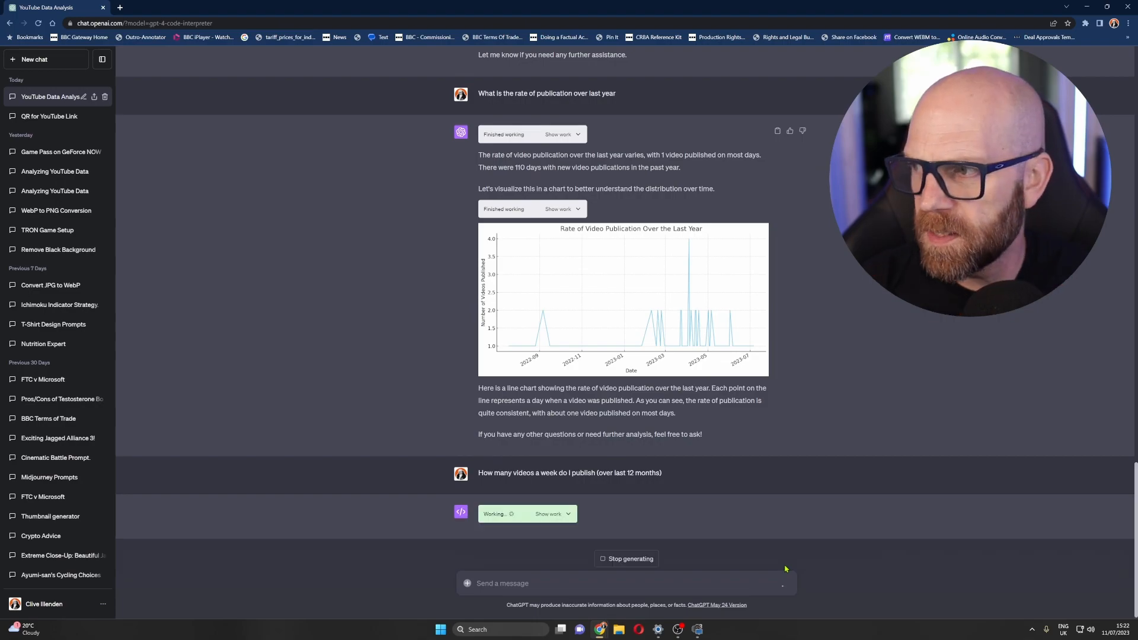
{"action": "scroll", "scroll_direction": "down", "scroll_amount": 3}
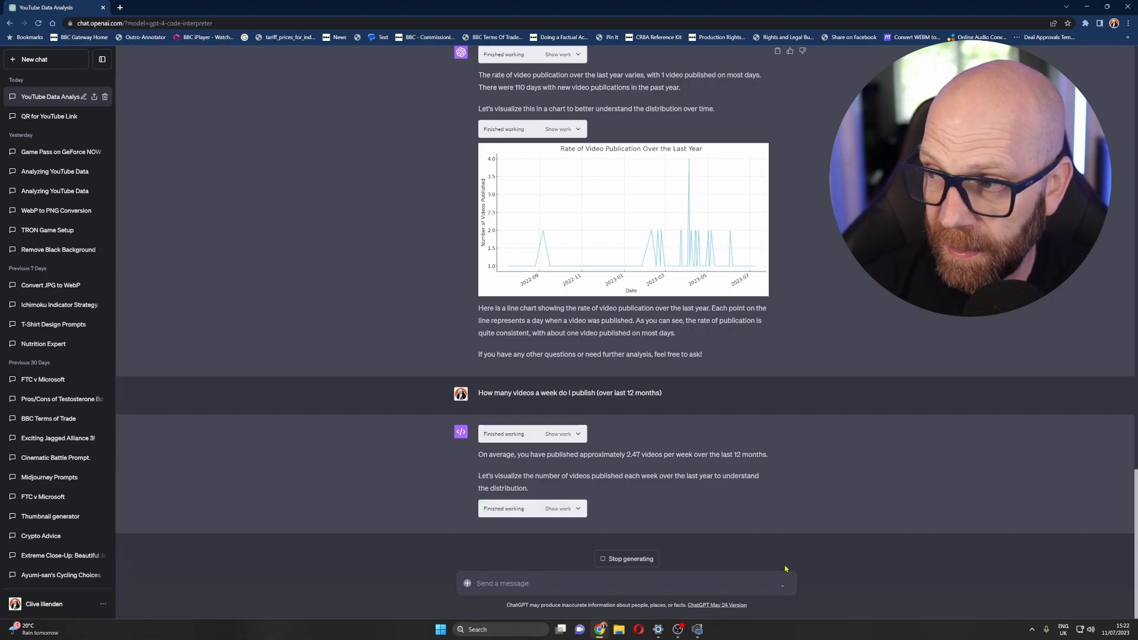
{"action": "scroll", "scroll_direction": "down", "scroll_amount": 3}
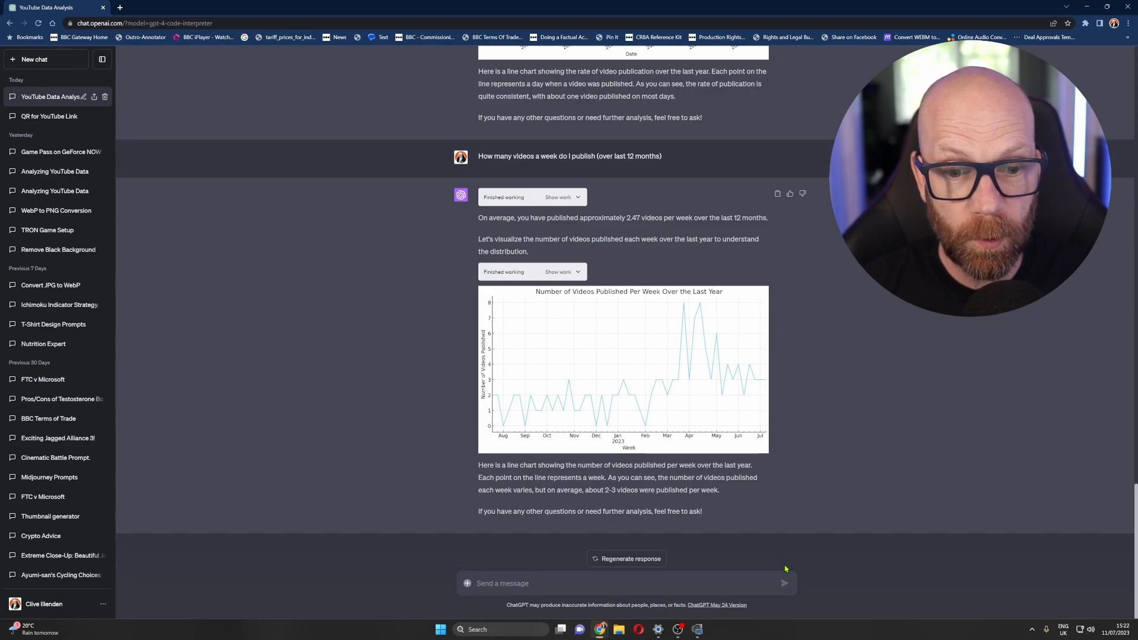
{"action": "mouse_move", "coordinate": [570, 381]}
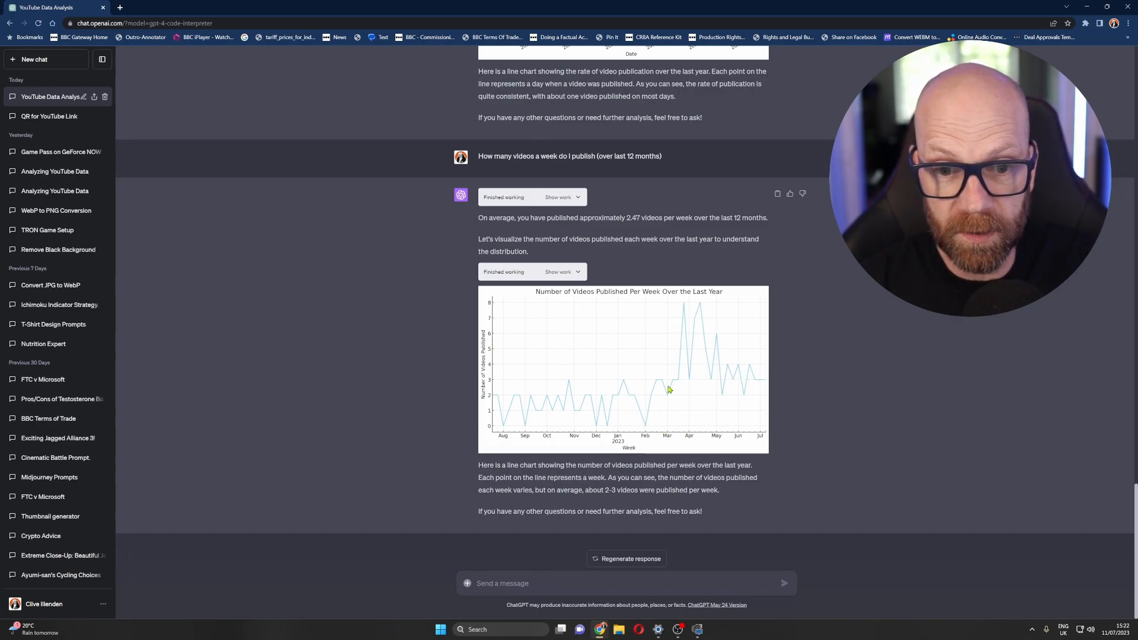
{"action": "mouse_move", "coordinate": [738, 372]}
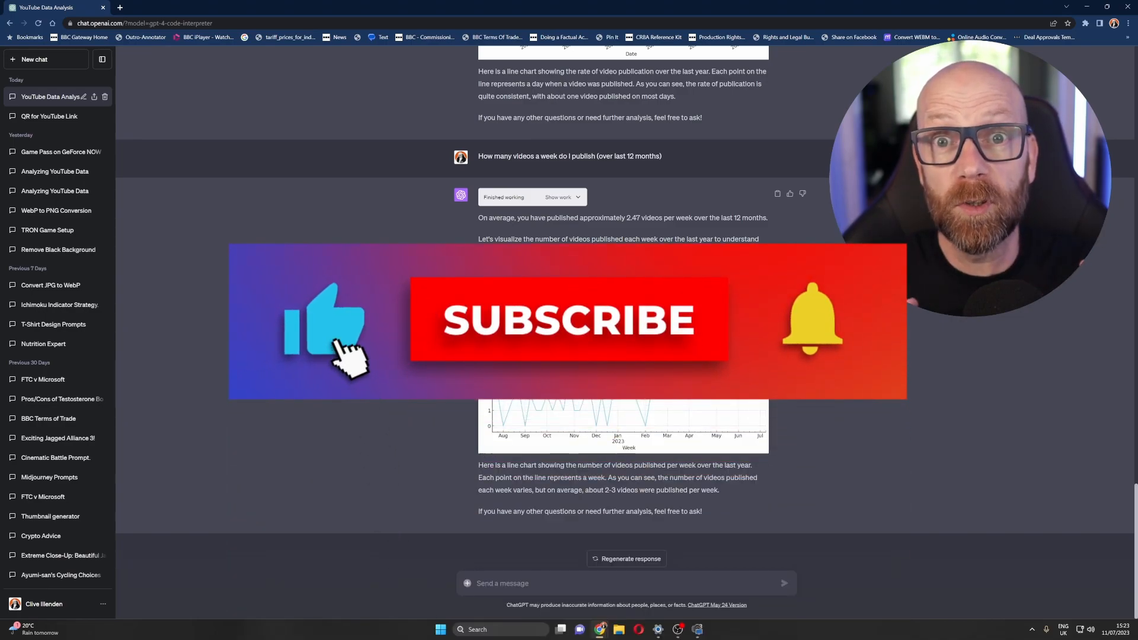
{"action": "left_click", "coordinate": [580, 327]}
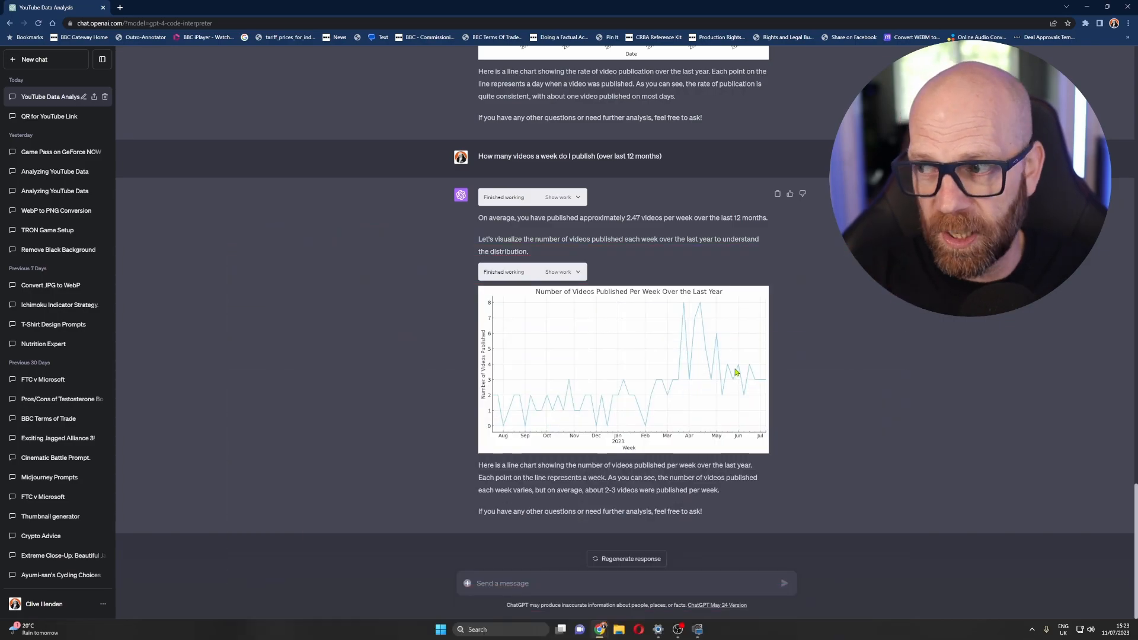
{"action": "mouse_move", "coordinate": [704, 366]}
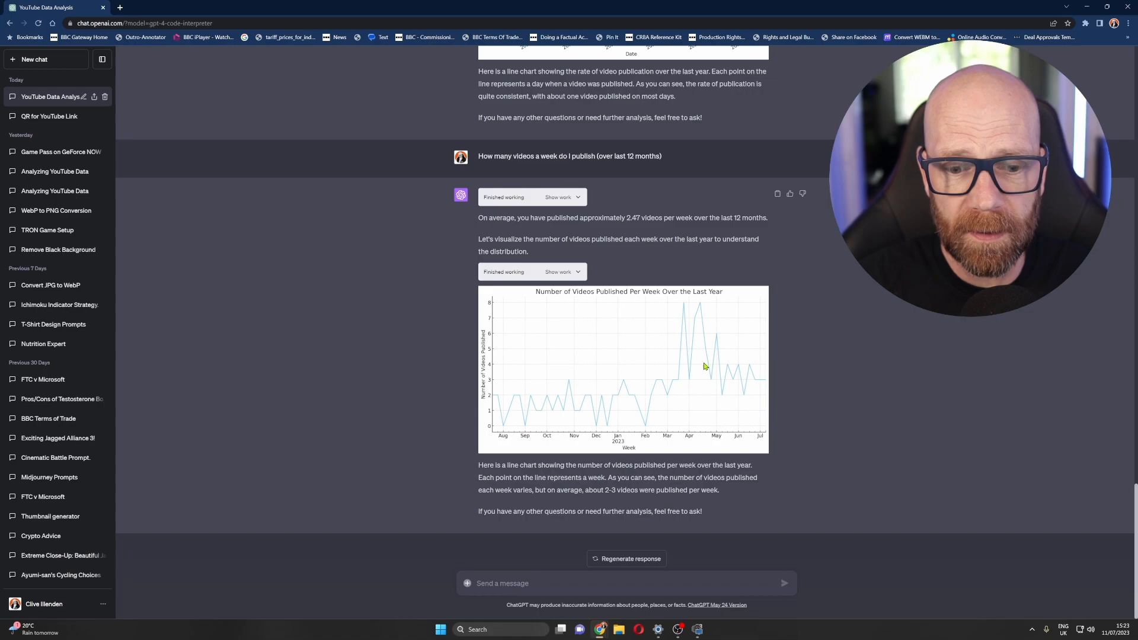
{"action": "mouse_move", "coordinate": [669, 364]}
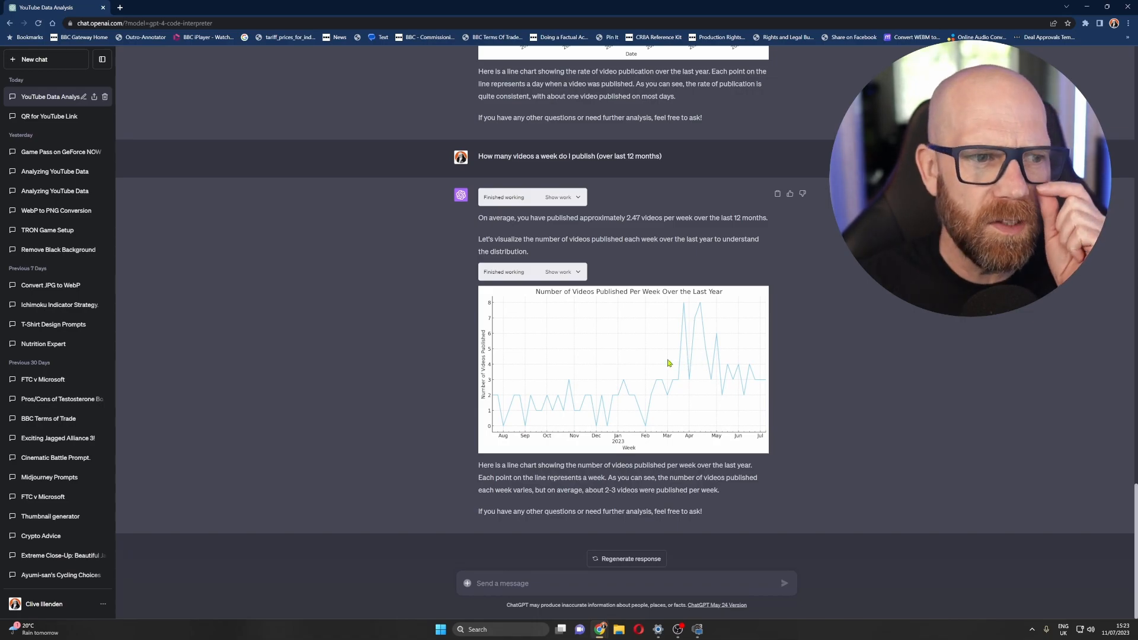
{"action": "left_click", "coordinate": [34, 60]}
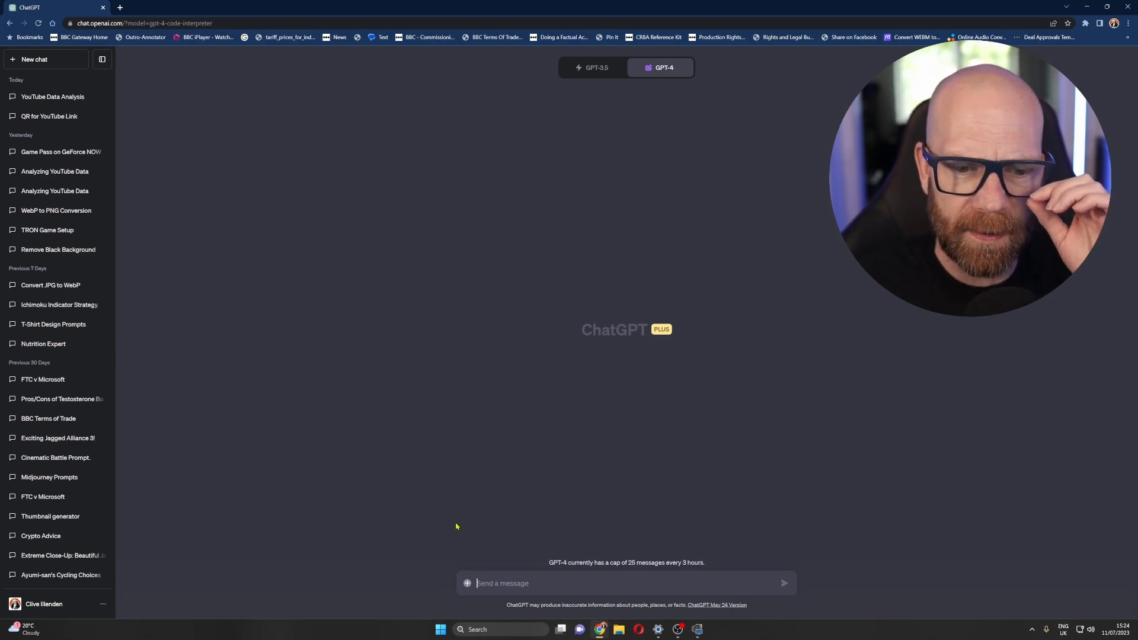
{"action": "mouse_move", "coordinate": [503, 562]}
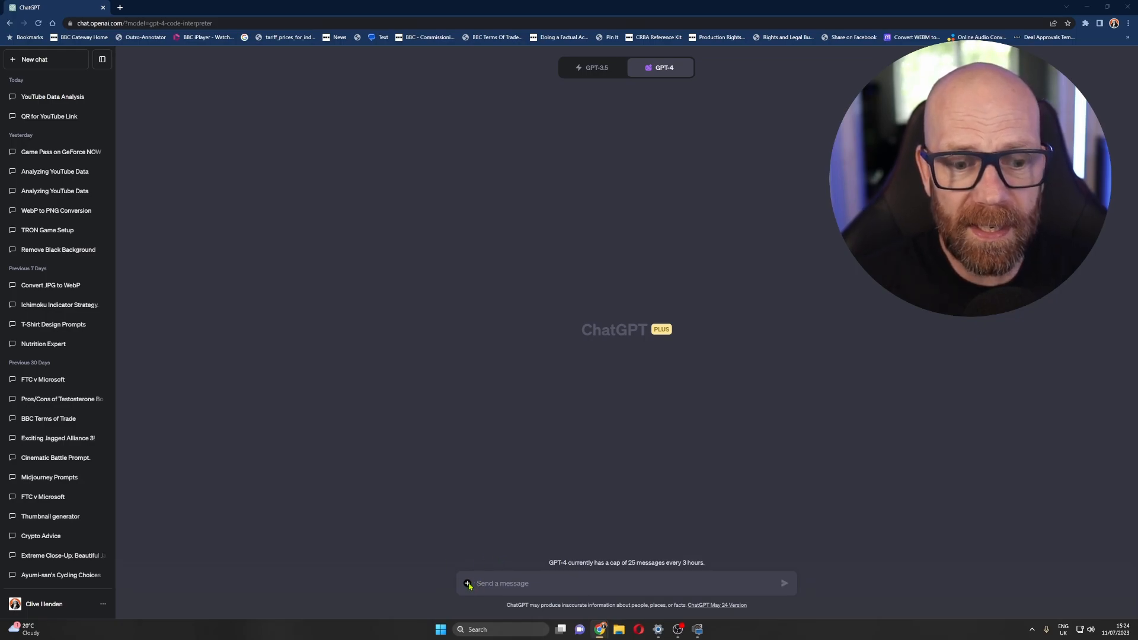
Step: Start attaching a file and check persona5's properties, confirming it is a WebP image
{"action": "left_click", "coordinate": [468, 583]}
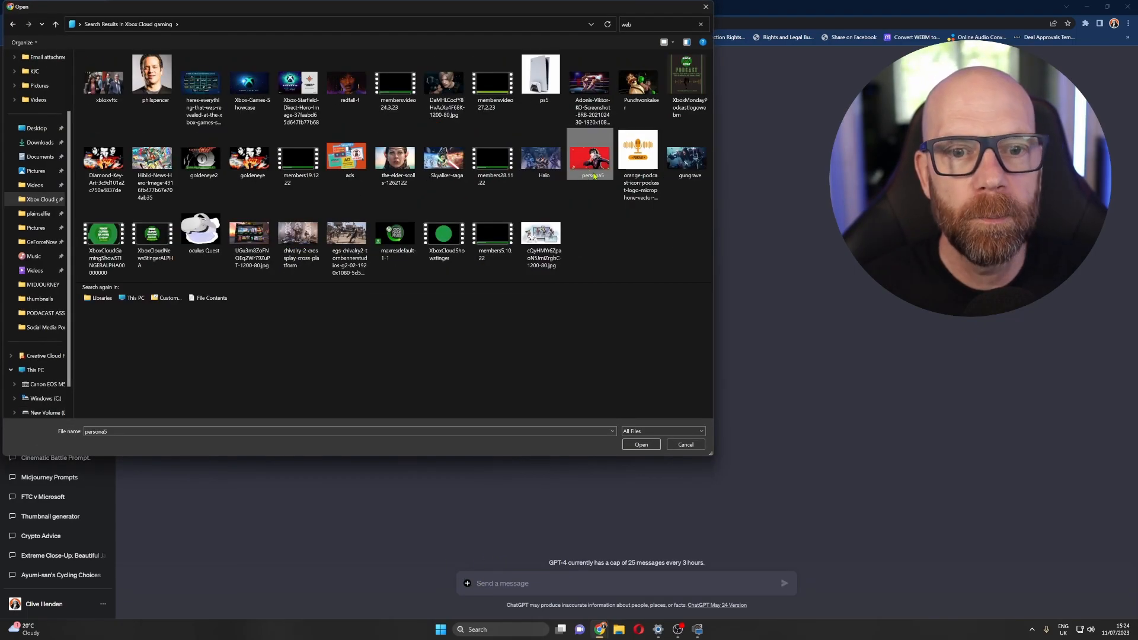
{"action": "mouse_move", "coordinate": [593, 177]}
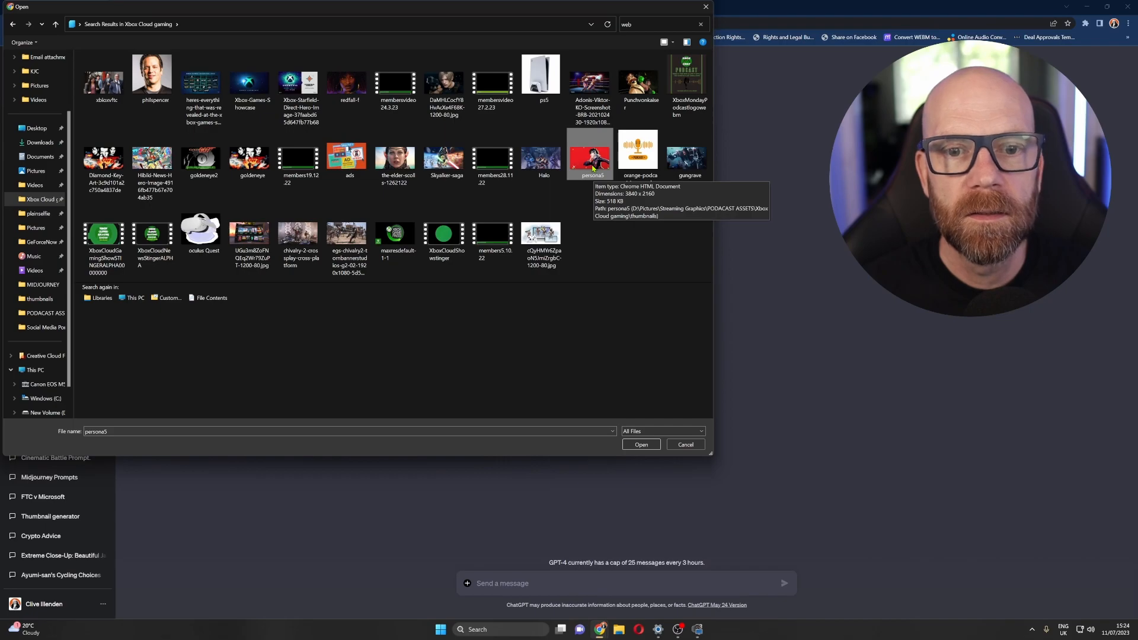
{"action": "right_click", "coordinate": [590, 154]}
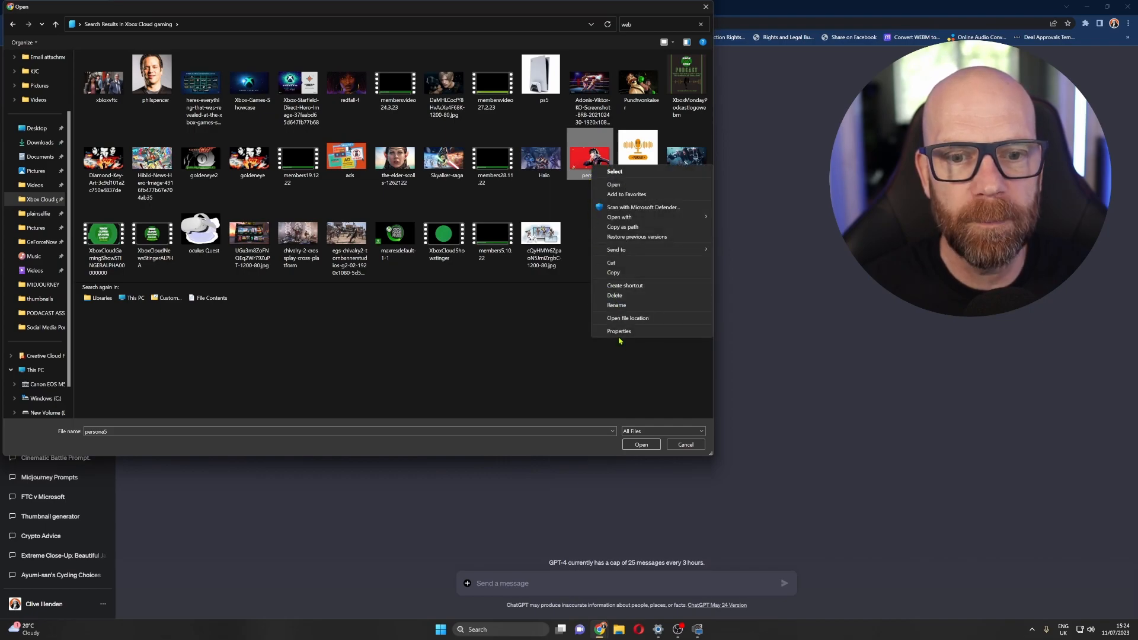
{"action": "left_click", "coordinate": [619, 330]}
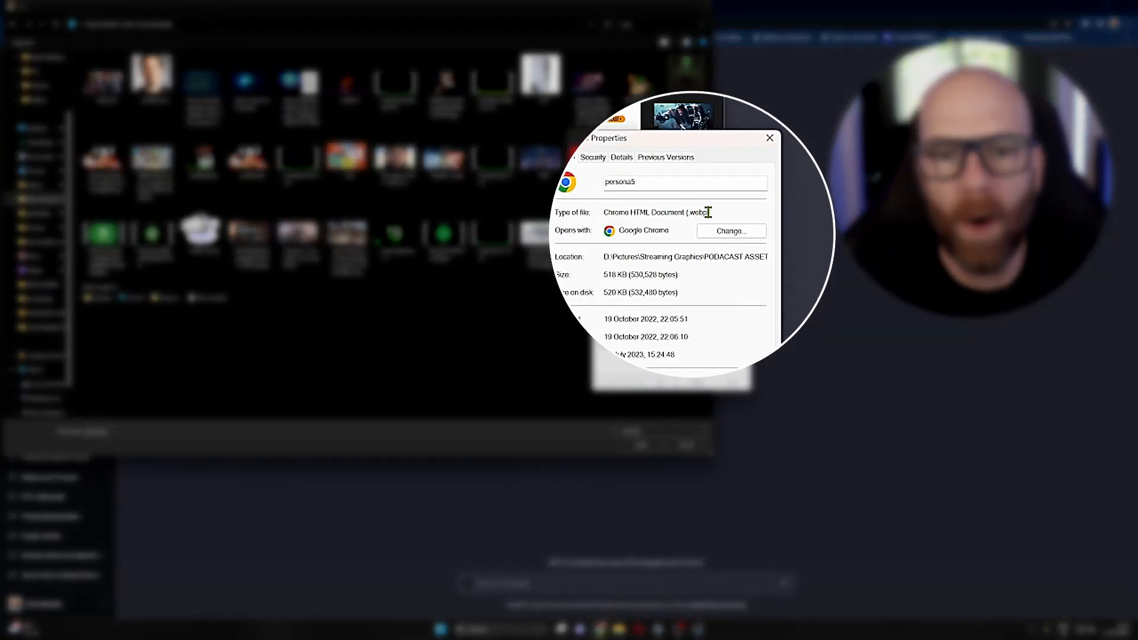
{"action": "mouse_move", "coordinate": [720, 211]}
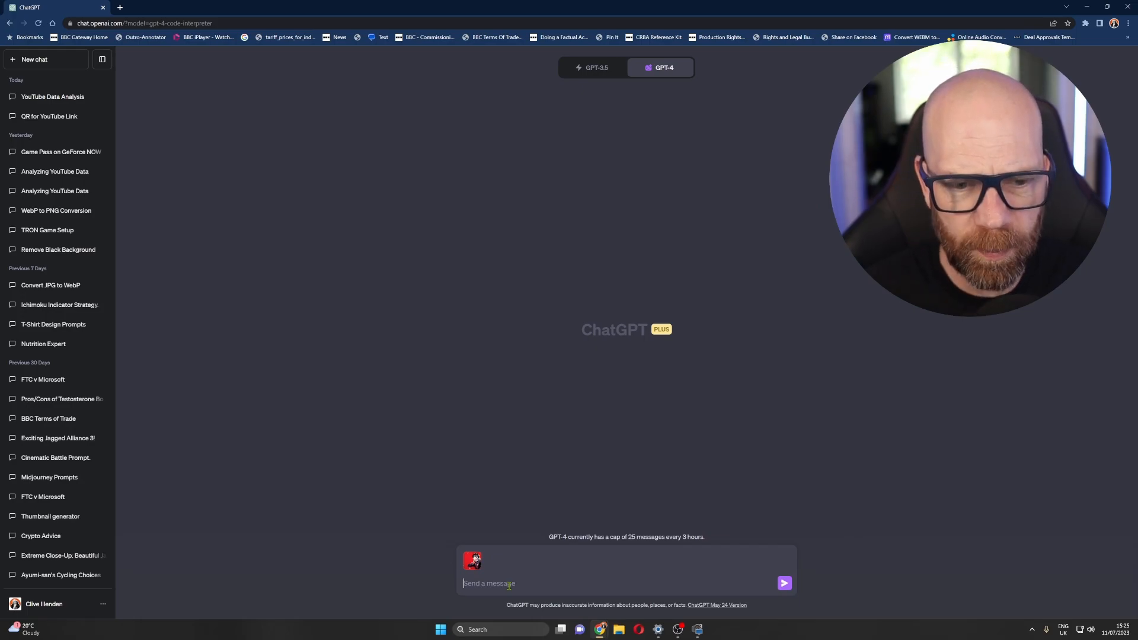
Step: Ask ChatGPT to convert the persona5 WebP to PNG, view the conversion code and download persona5.png
{"action": "type", "text": "Convert this file to a PNG"}
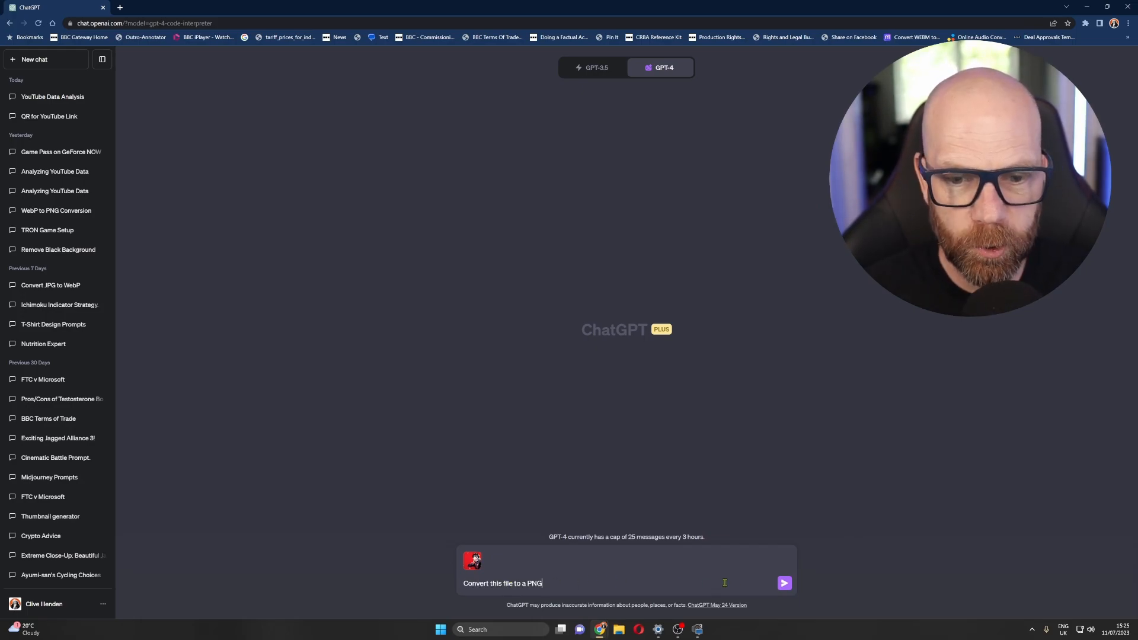
{"action": "left_click", "coordinate": [784, 583]}
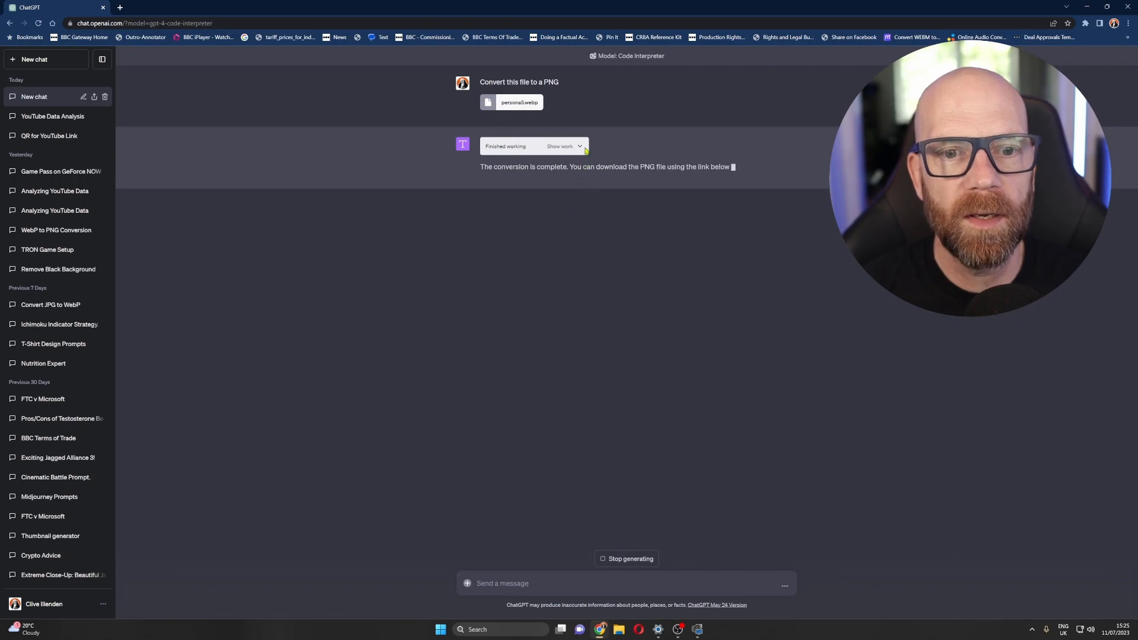
{"action": "left_click", "coordinate": [560, 146]}
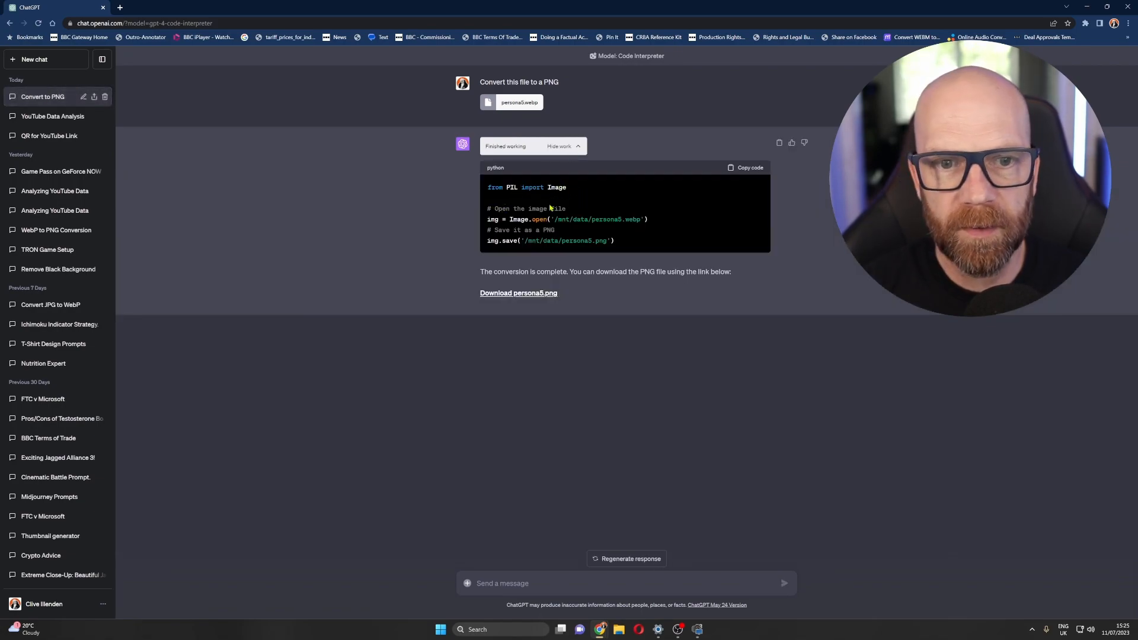
{"action": "mouse_move", "coordinate": [569, 313]}
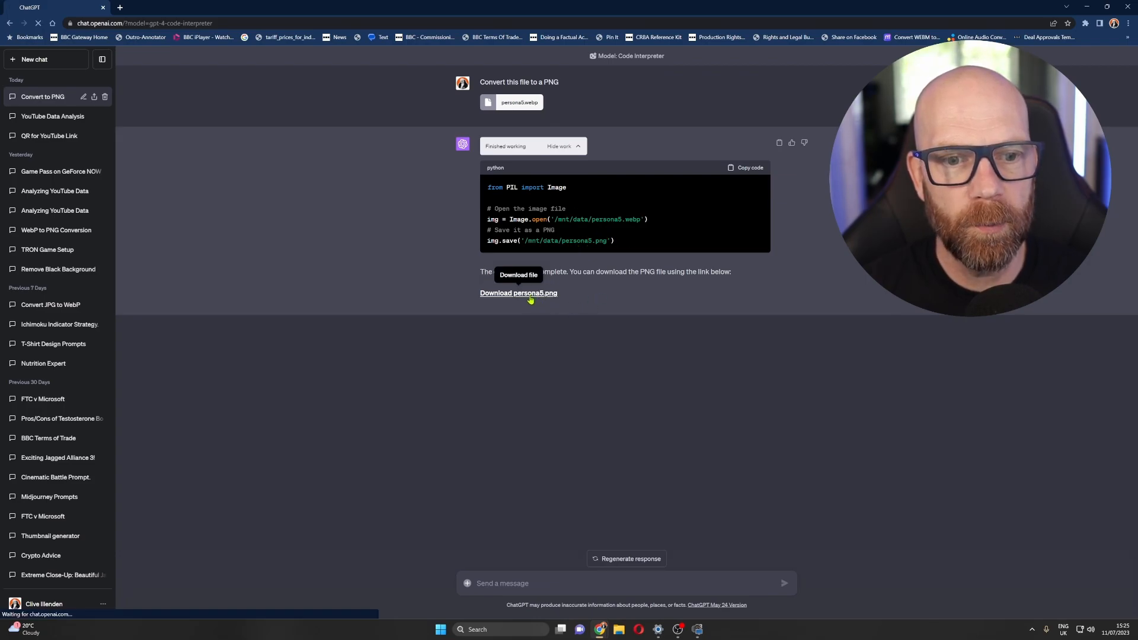
{"action": "left_click", "coordinate": [519, 293]}
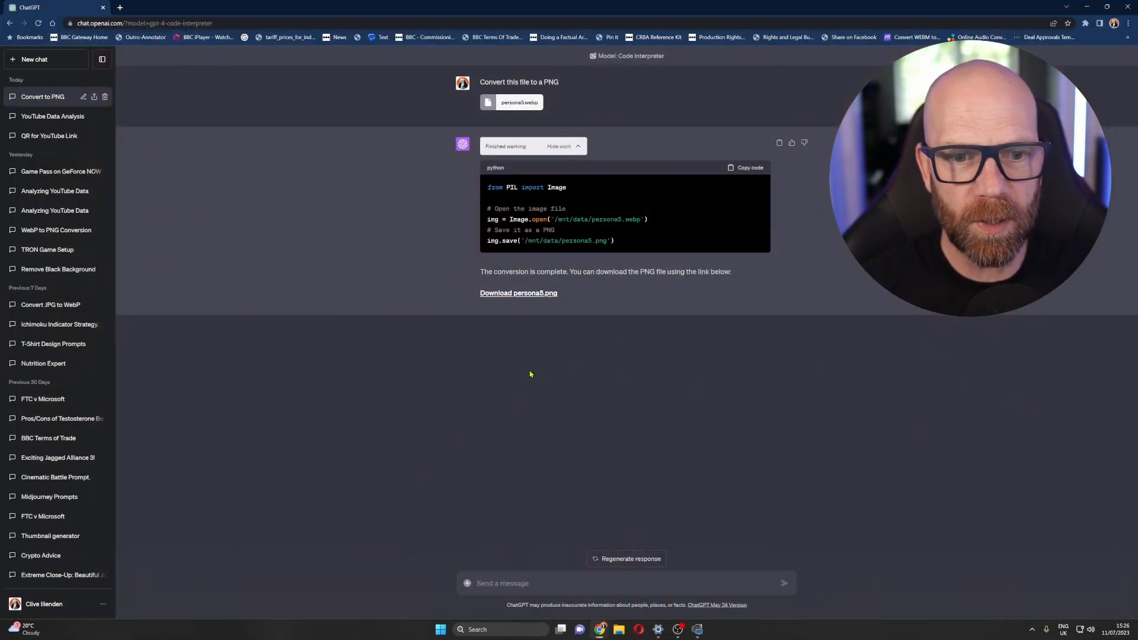
Step: Ask for a 1080×1080 crop of the picture and save persona5_cropped.png to the Xbox Cloud gaming pictures folder
{"action": "type", "text": "Crop the picture to 1080 bn"}
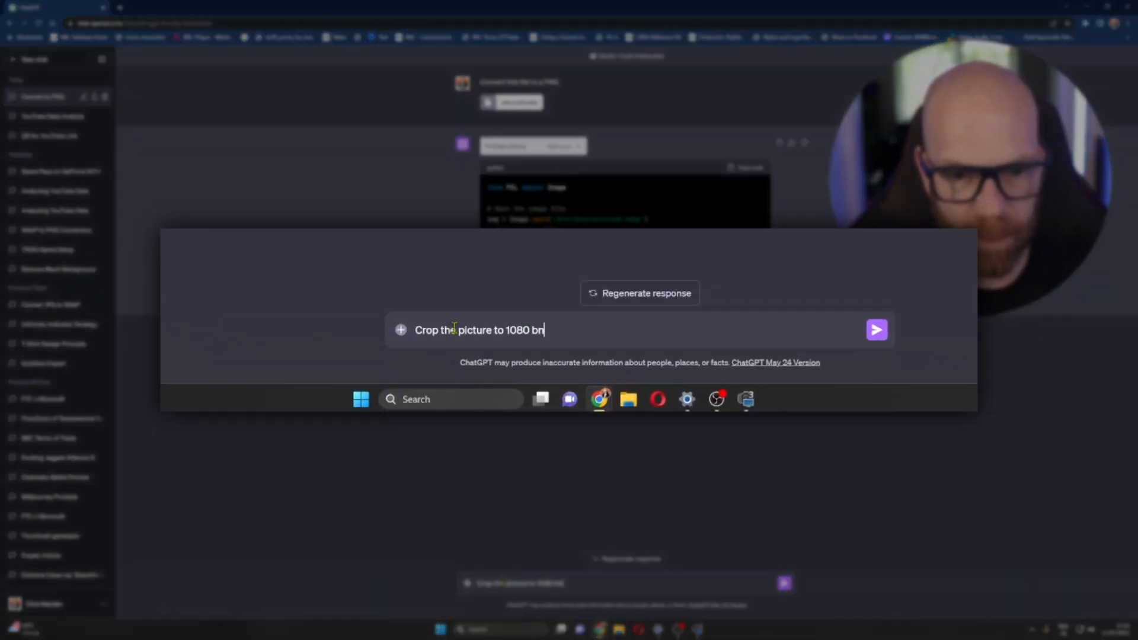
{"action": "type", "text": "by 1080 but don't quash the picture"}
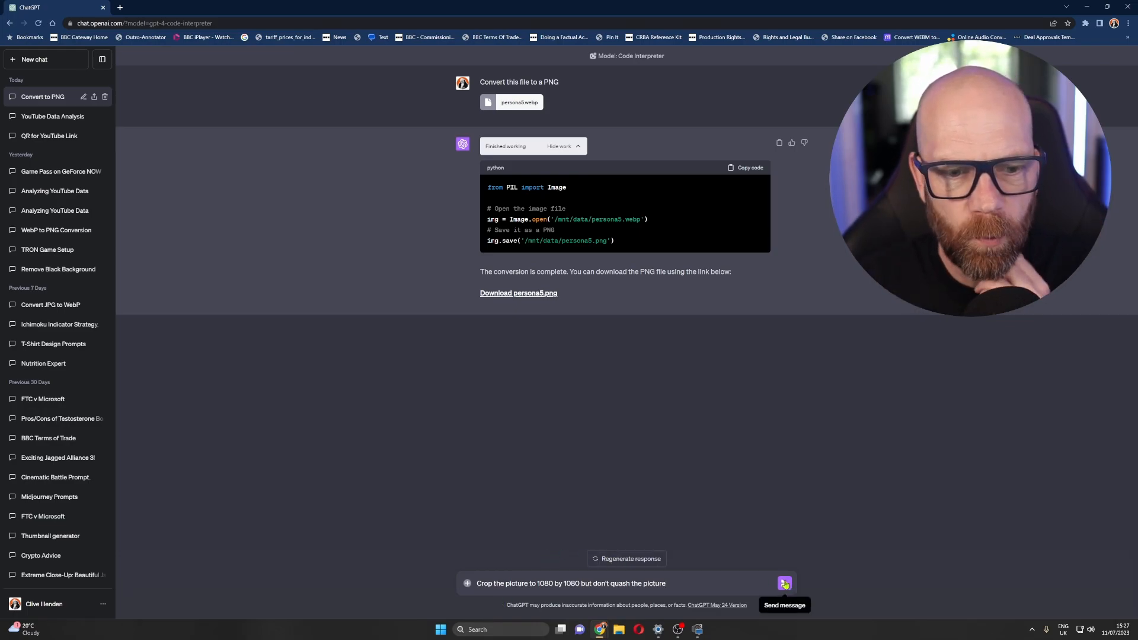
{"action": "left_click", "coordinate": [785, 583]}
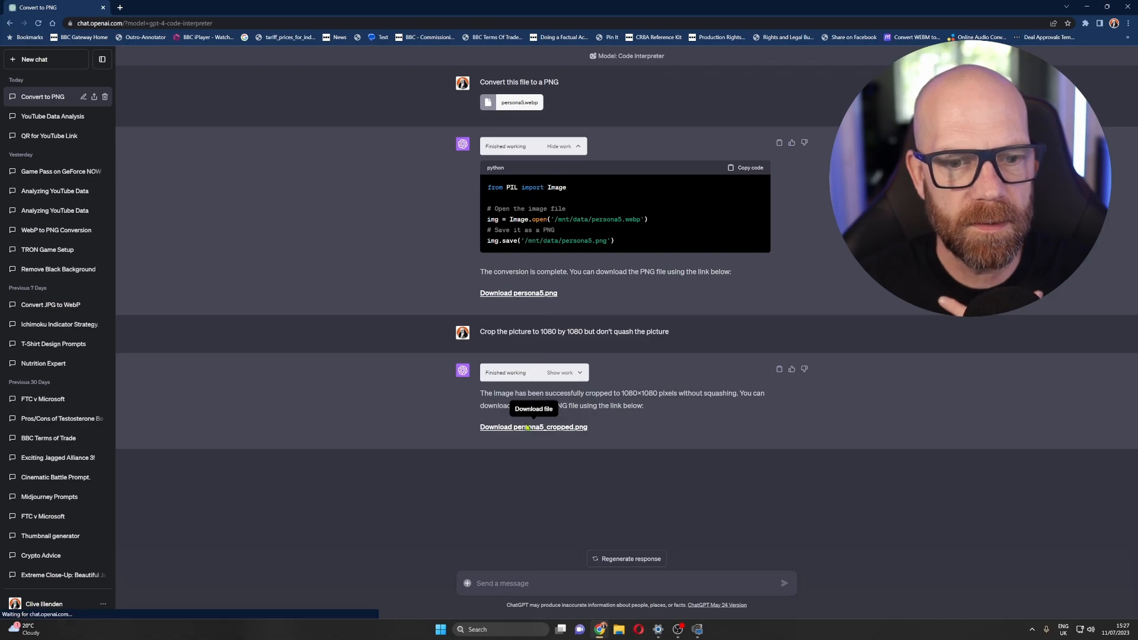
{"action": "left_click", "coordinate": [533, 427]}
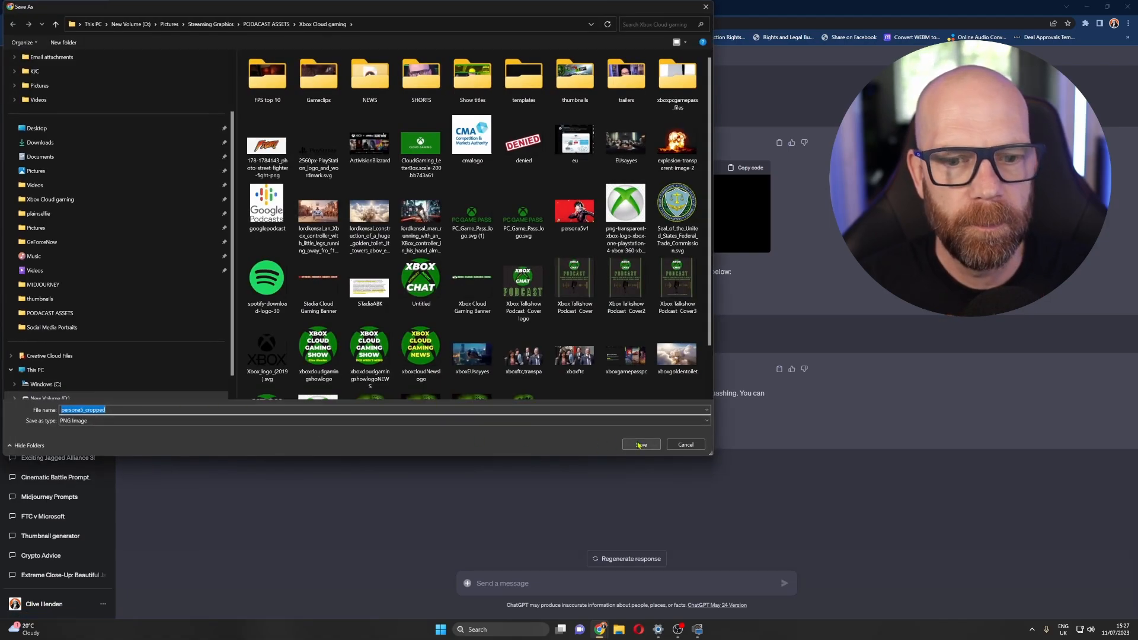
{"action": "left_click", "coordinate": [640, 445]}
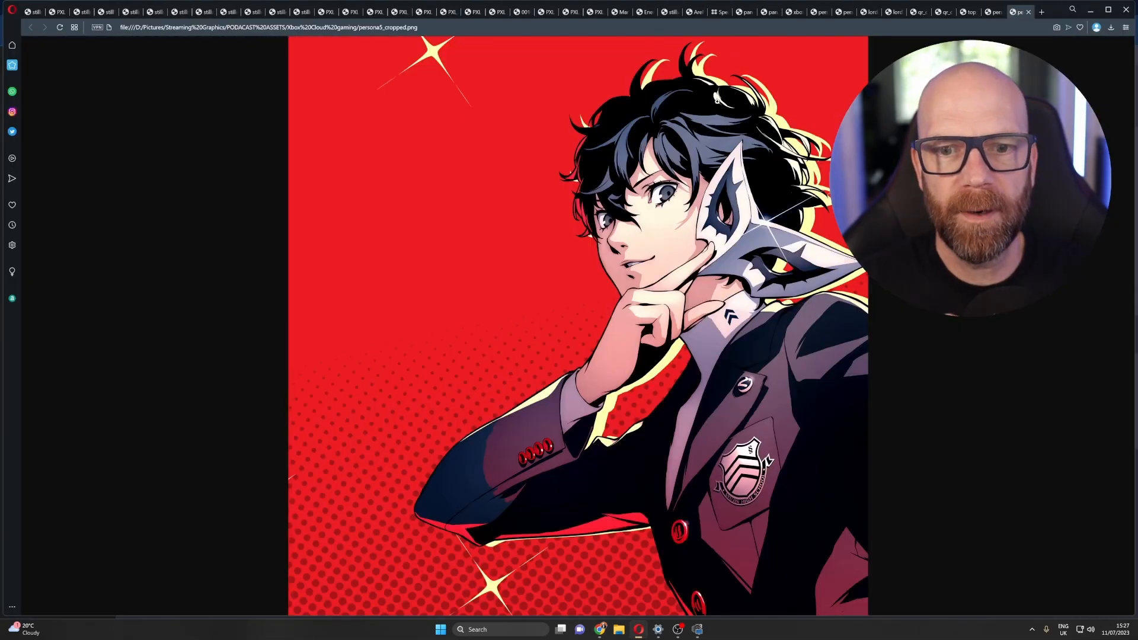
{"action": "mouse_move", "coordinate": [239, 73]}
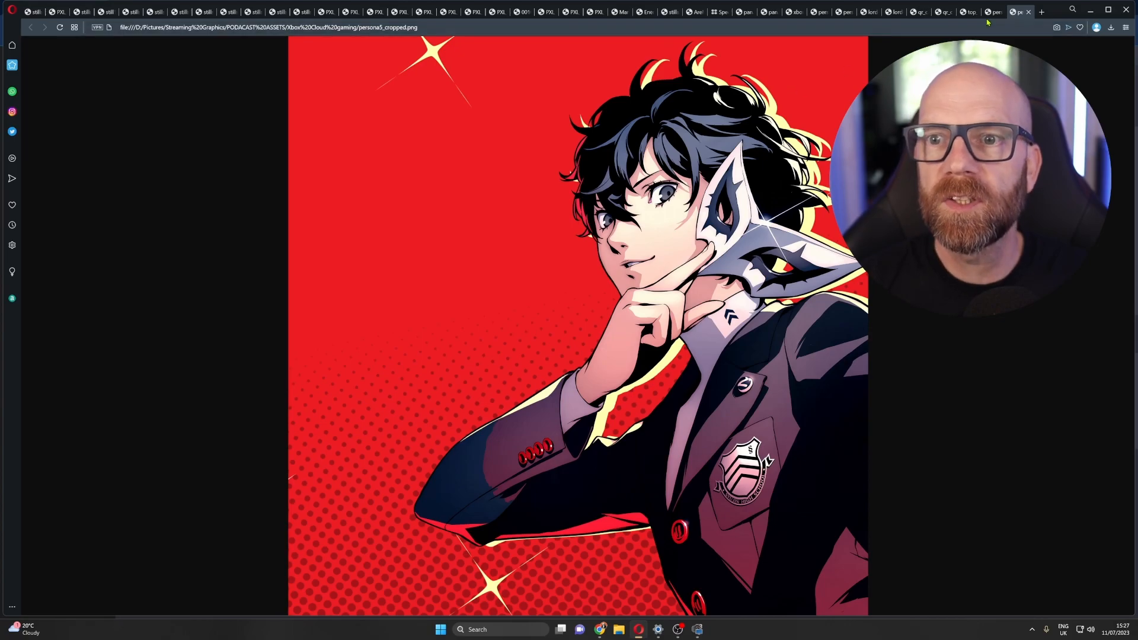
Step: Leave the opened persona5_cropped.png image and return to the ChatGPT chats
{"action": "left_click", "coordinate": [1024, 11]}
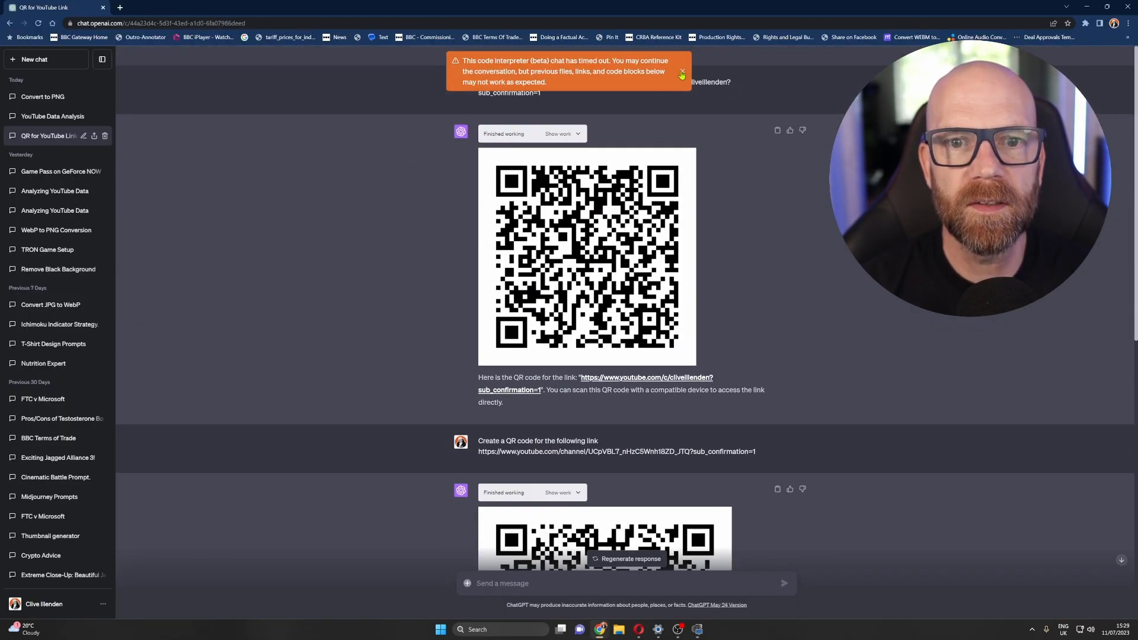
Step: Dismiss the timed-out warning and review the QR for YouTube Link chat's PNG requests
{"action": "left_click", "coordinate": [683, 73]}
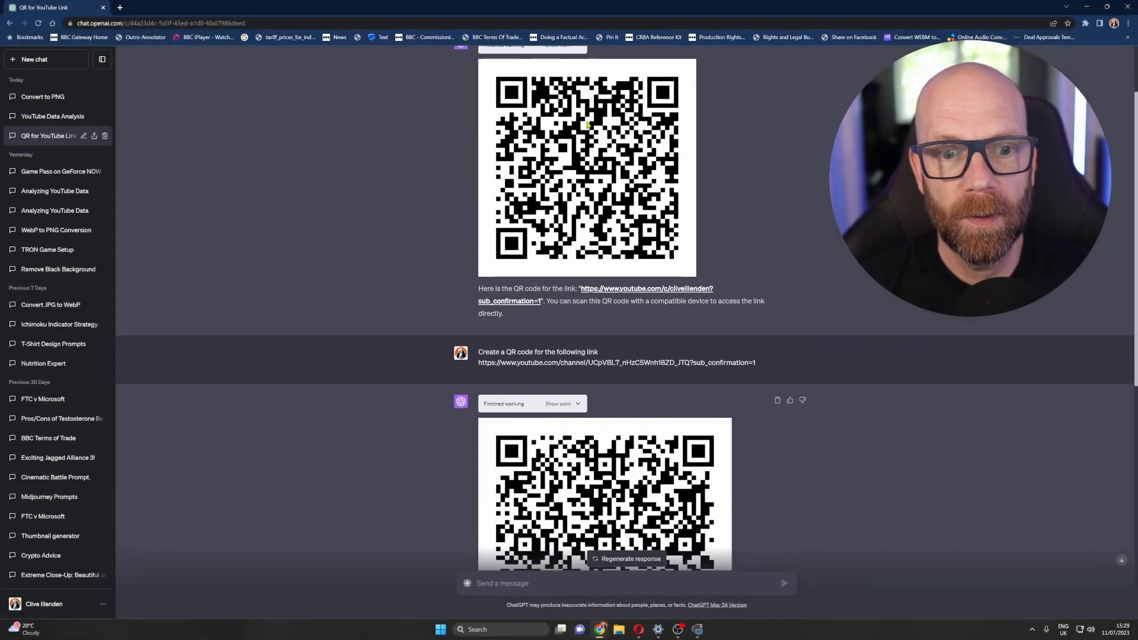
{"action": "scroll", "scroll_direction": "down", "scroll_amount": 3}
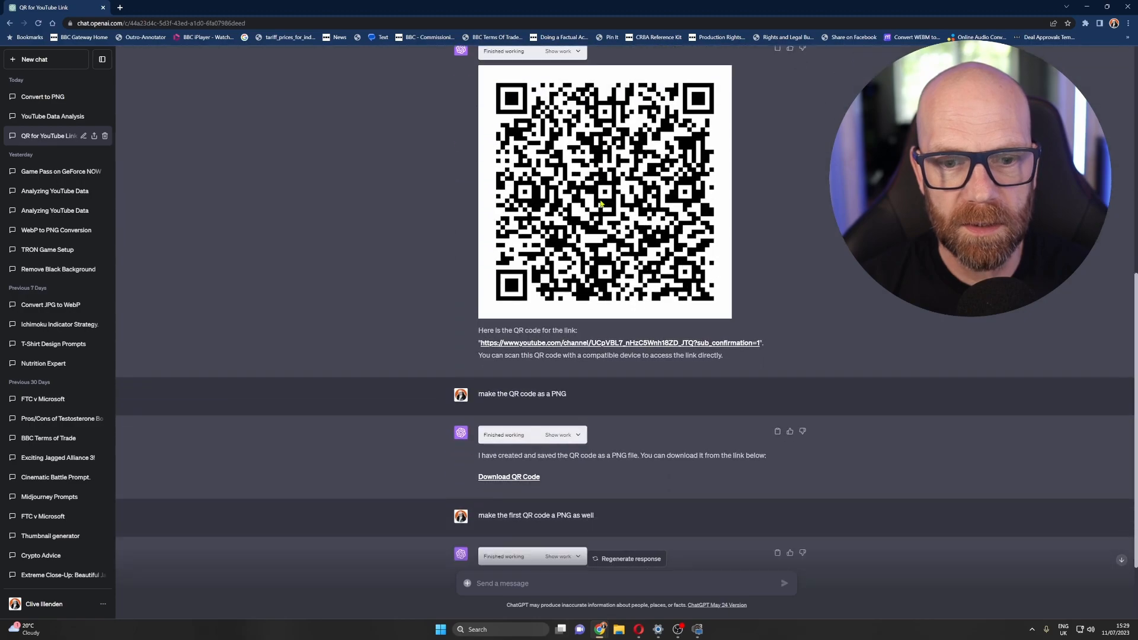
{"action": "scroll", "scroll_direction": "down", "scroll_amount": 3}
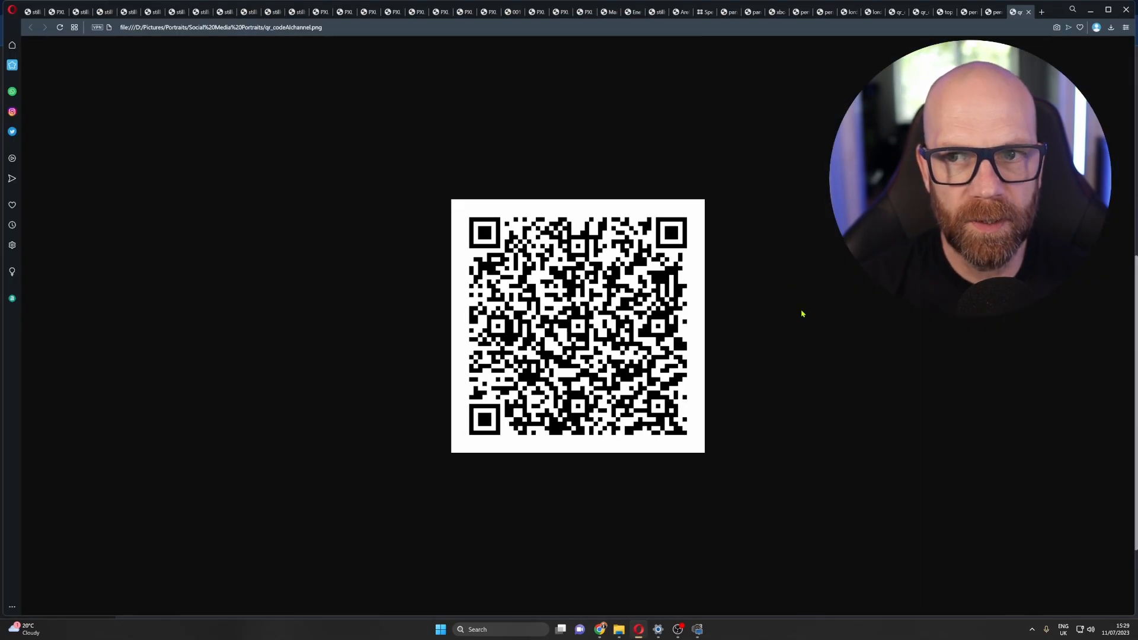
{"action": "mouse_move", "coordinate": [790, 318]}
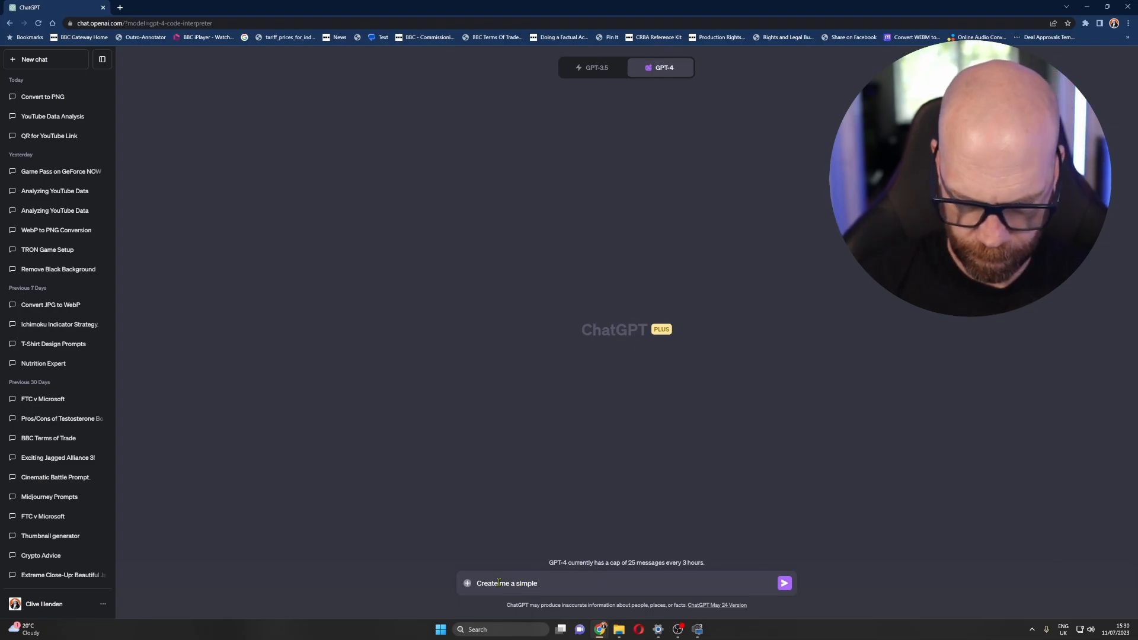
Step: Request a simple PONG / tennis game in Python and read through the returned turtle-based code
{"action": "type", "text": "PONG /"}
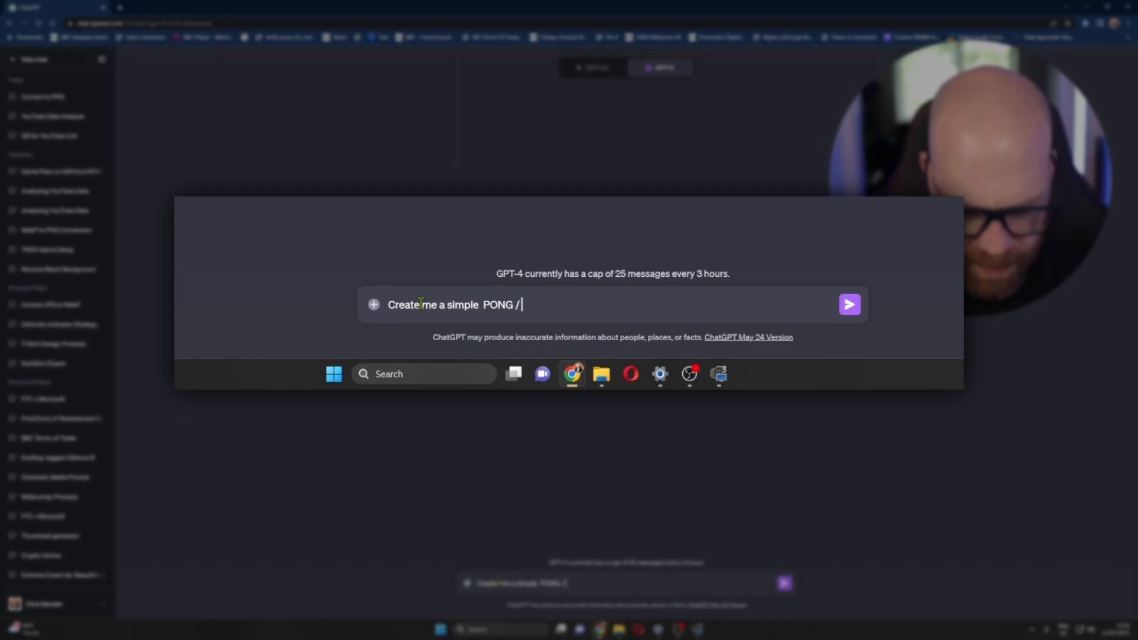
{"action": "type", "text": "tennis game in"}
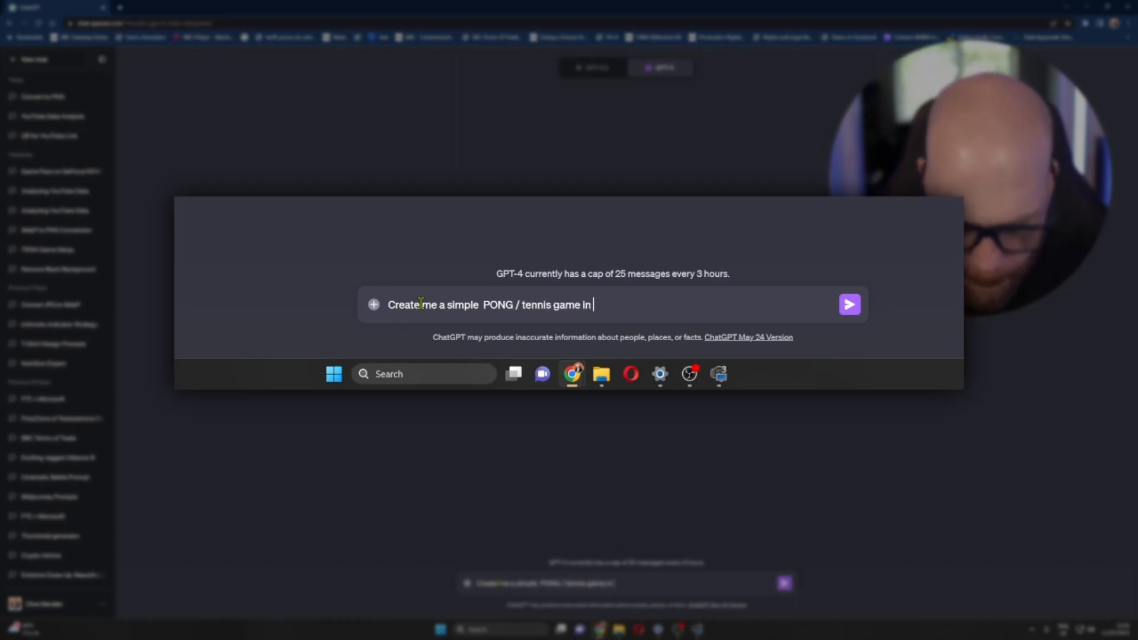
{"action": "left_click", "coordinate": [850, 304]}
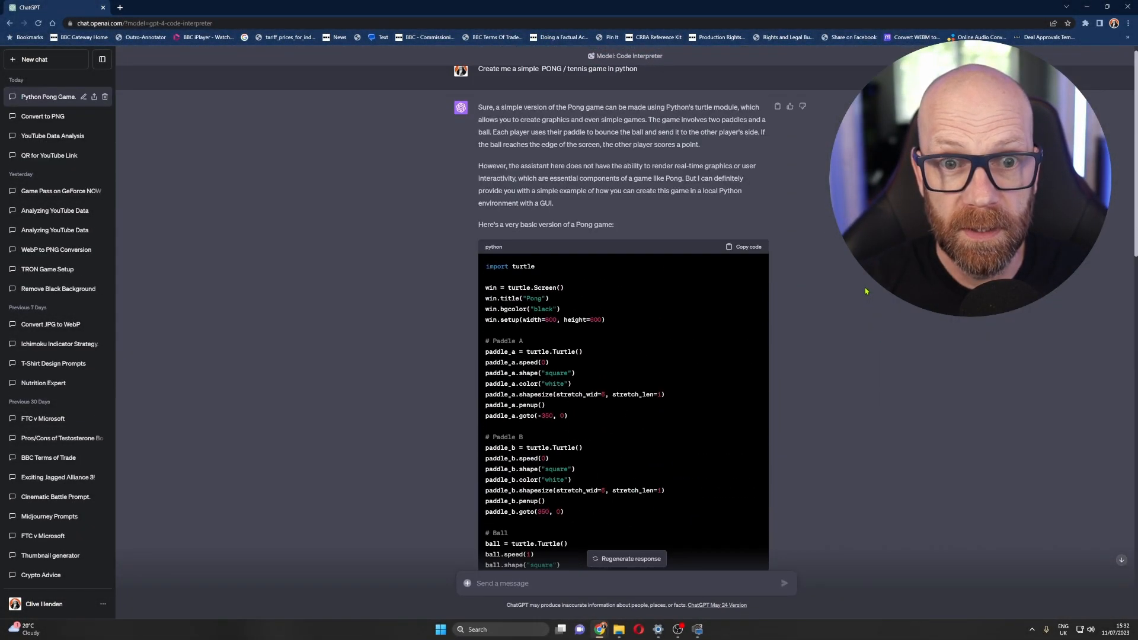
{"action": "scroll", "scroll_direction": "down", "scroll_amount": 3}
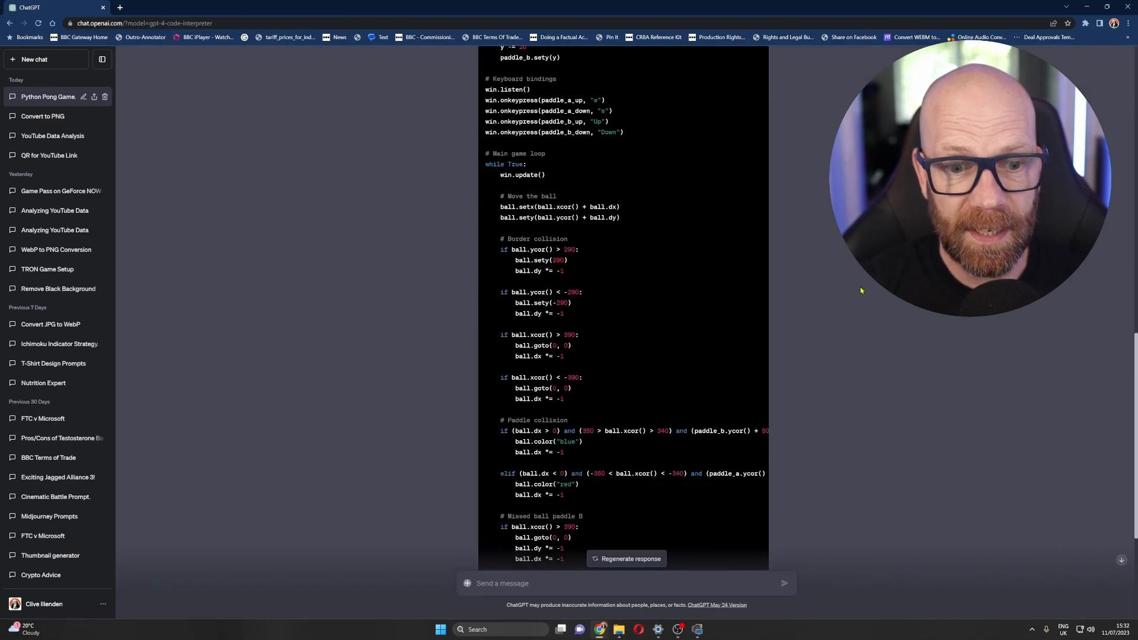
{"action": "scroll", "scroll_direction": "down", "scroll_amount": 3}
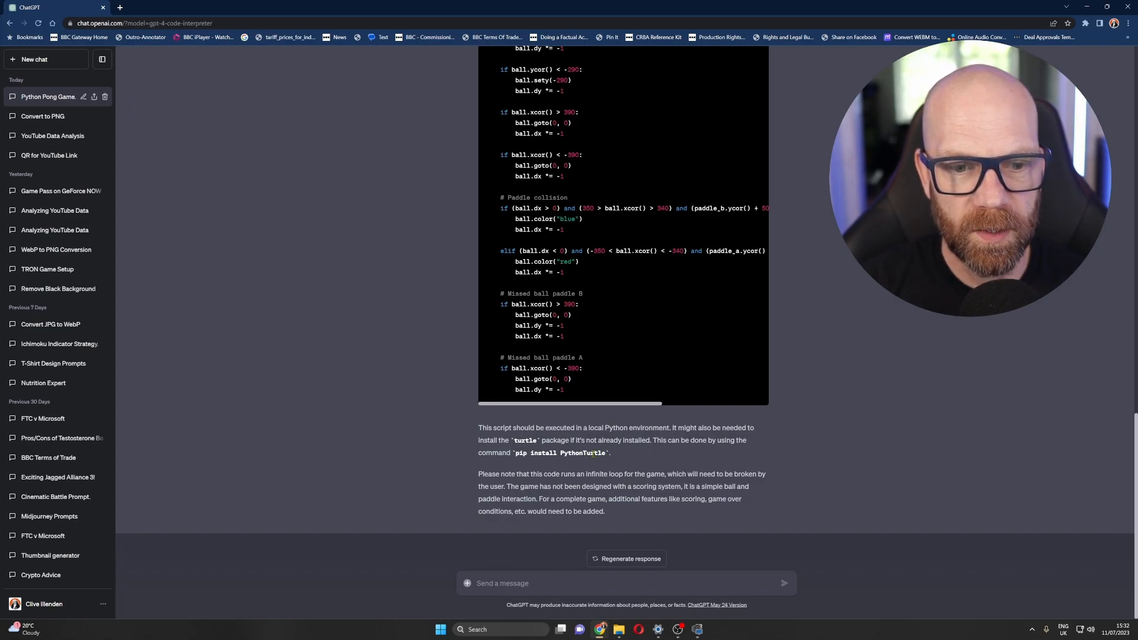
{"action": "scroll", "scroll_direction": "up", "scroll_amount": 3}
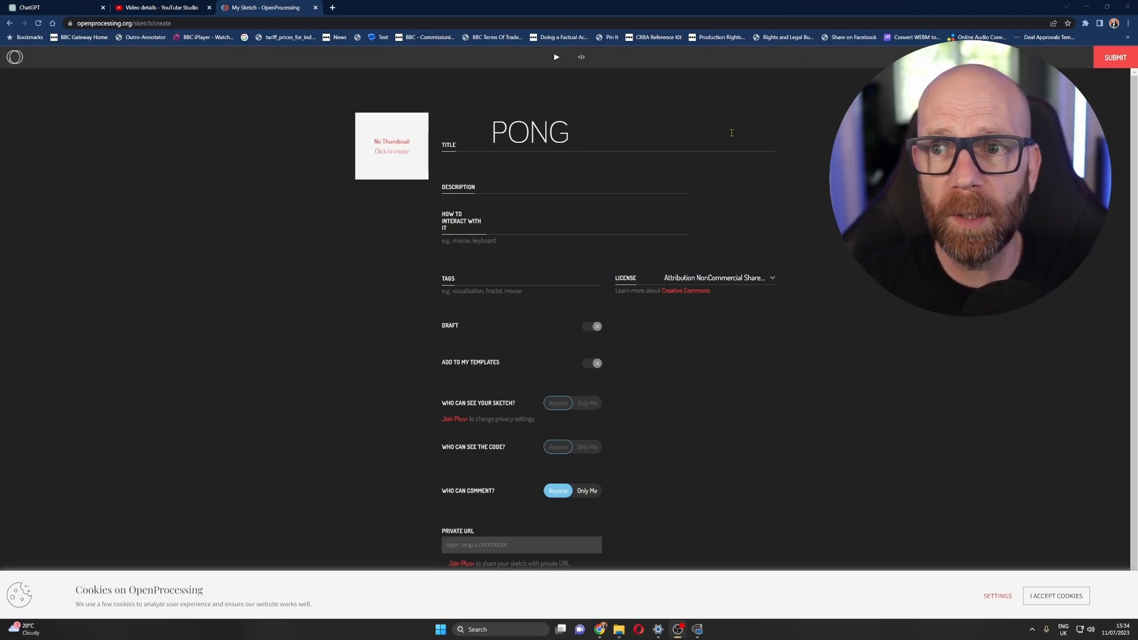
Step: Save the OpenProcessing sketch as PONG and run it, hitting an import syntax error
{"action": "left_click", "coordinate": [33, 7]}
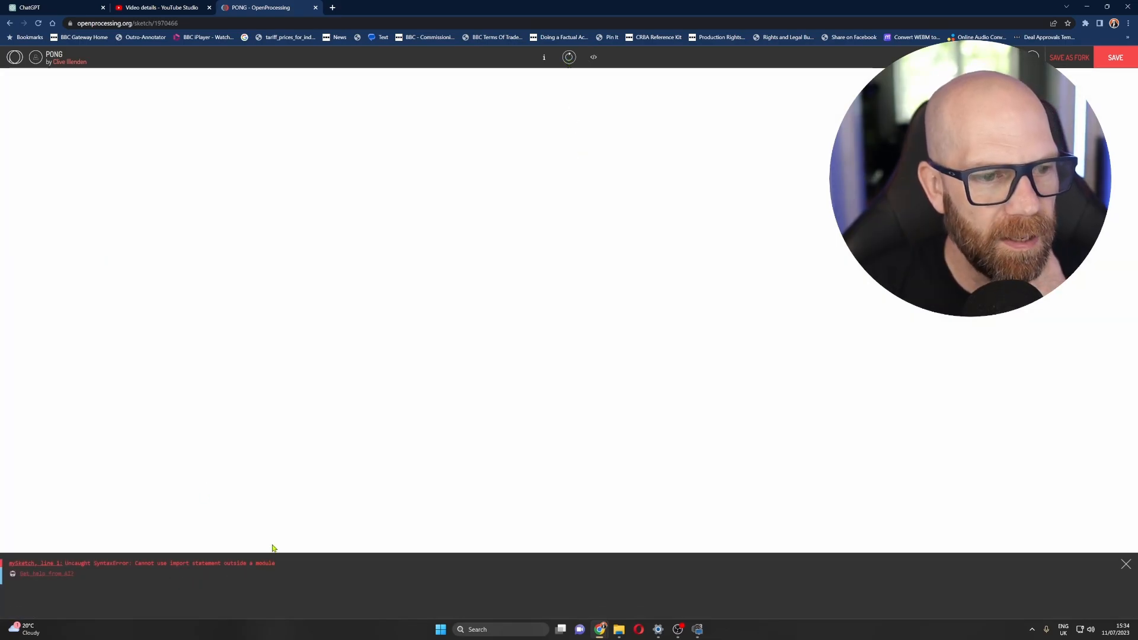
{"action": "left_click", "coordinate": [26, 7]}
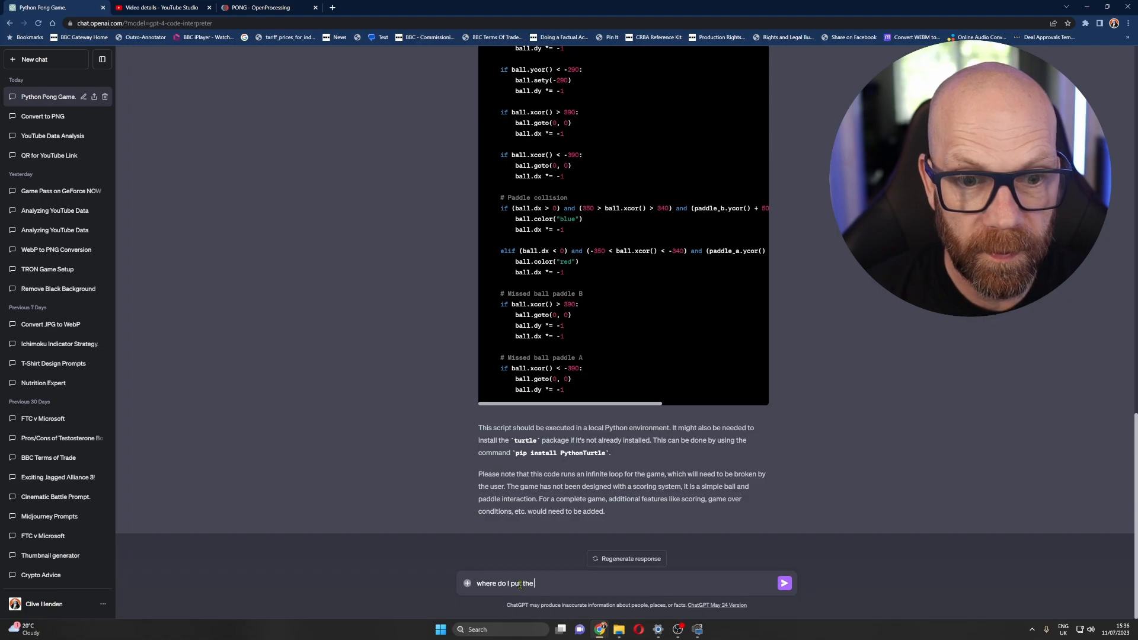
Step: Ask ChatGPT where to run "pip install PythonTurtle" and whether Pong works without it
{"action": "type", "text": "\"pip"}
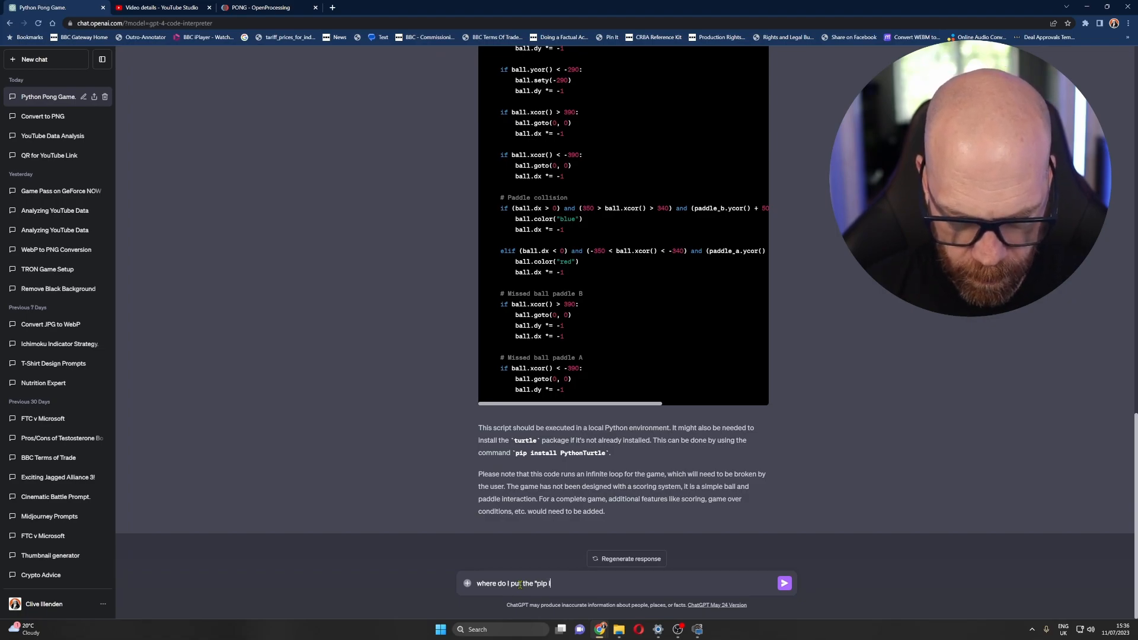
{"action": "type", "text": "install PythonT"}
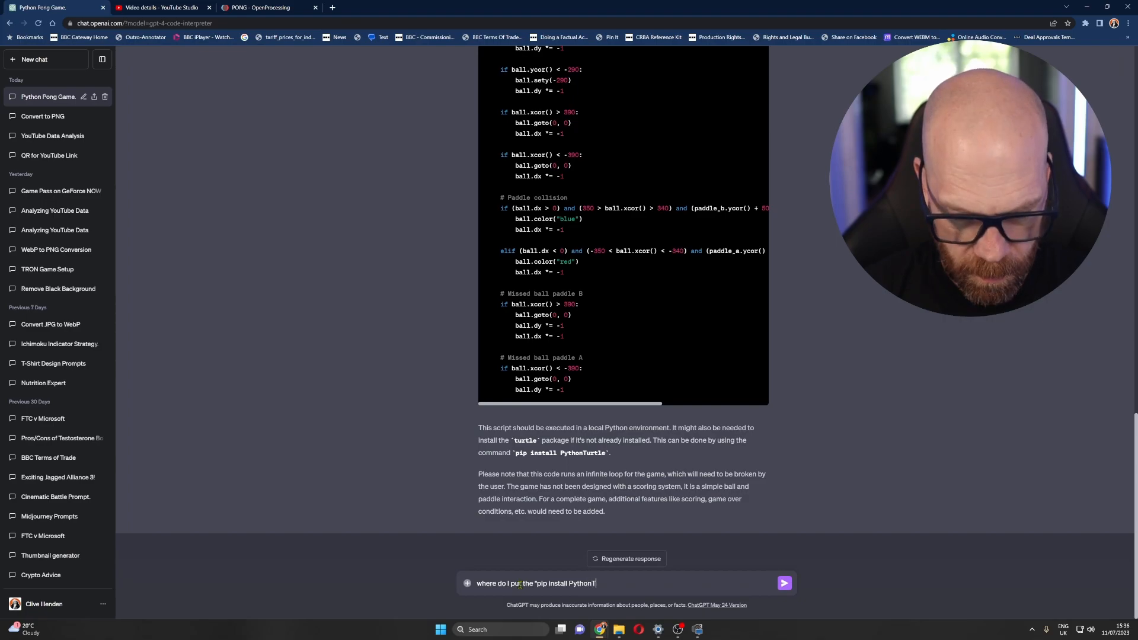
{"action": "type", "text": "urtle"}
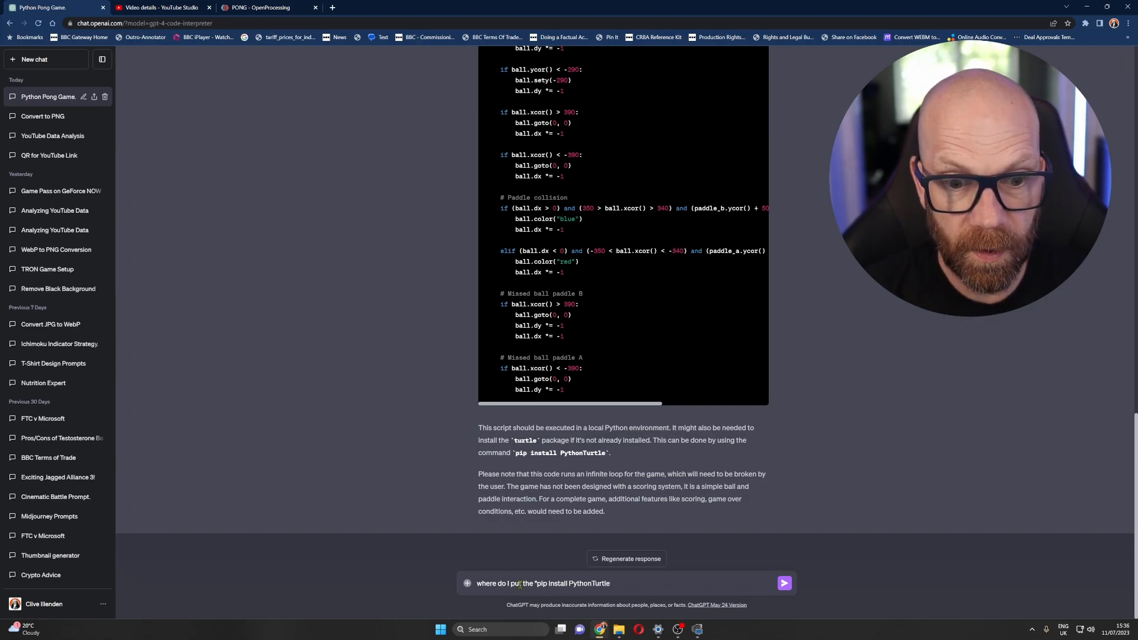
{"action": "left_click", "coordinate": [784, 583]}
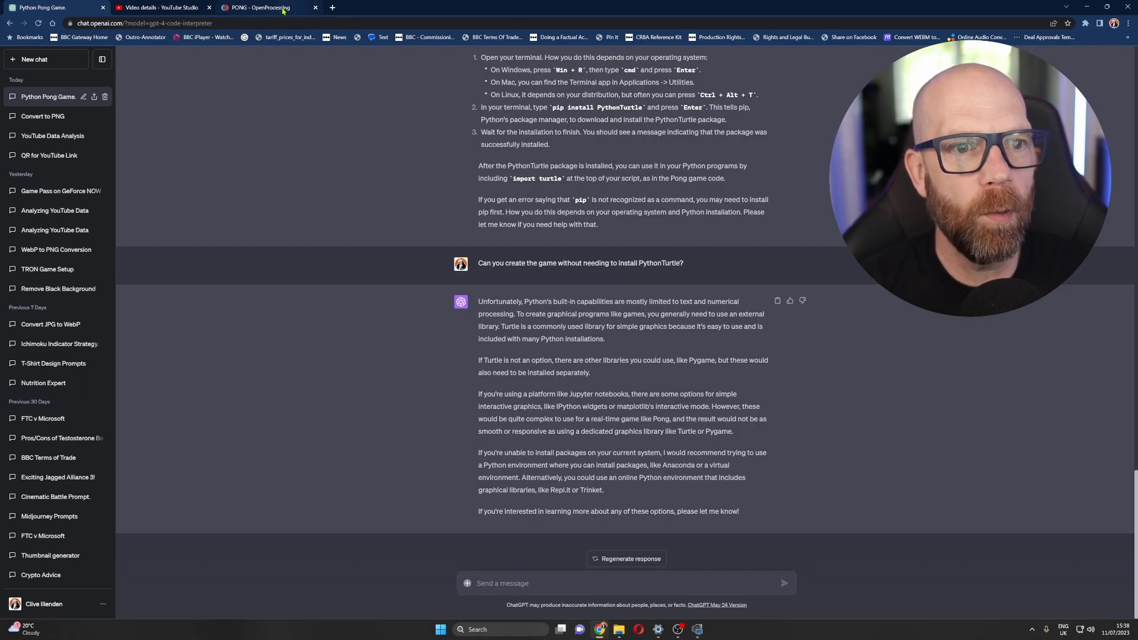
{"action": "mouse_move", "coordinate": [275, 7]}
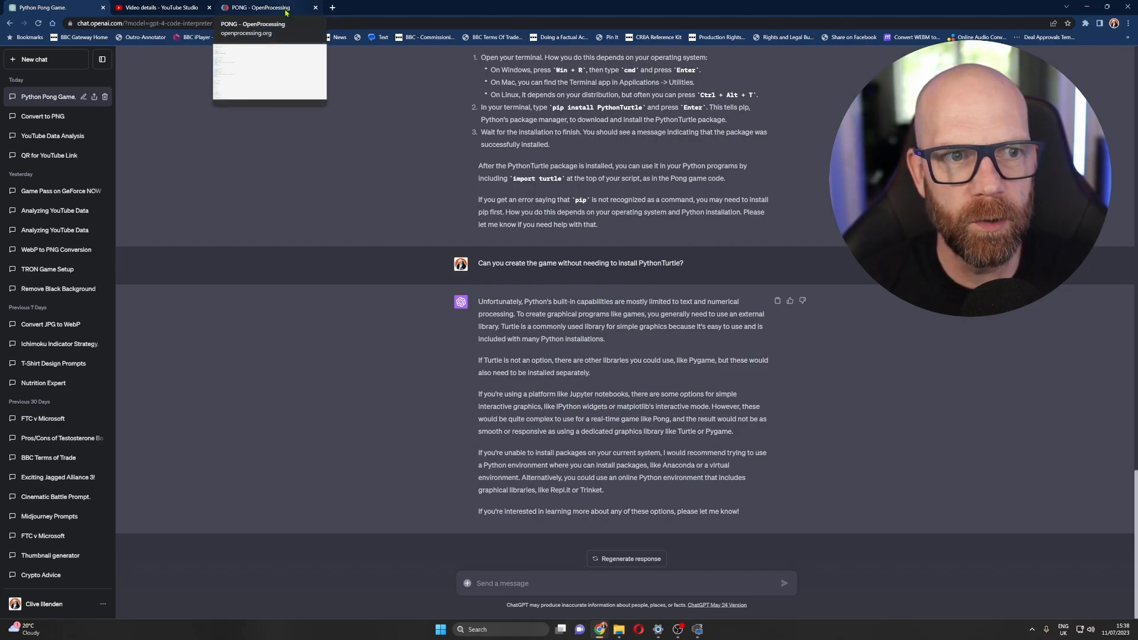
Step: Select all of the Defender sketch's source code in OpenProcessing and return to the Pong chat
{"action": "left_click", "coordinate": [263, 7]}
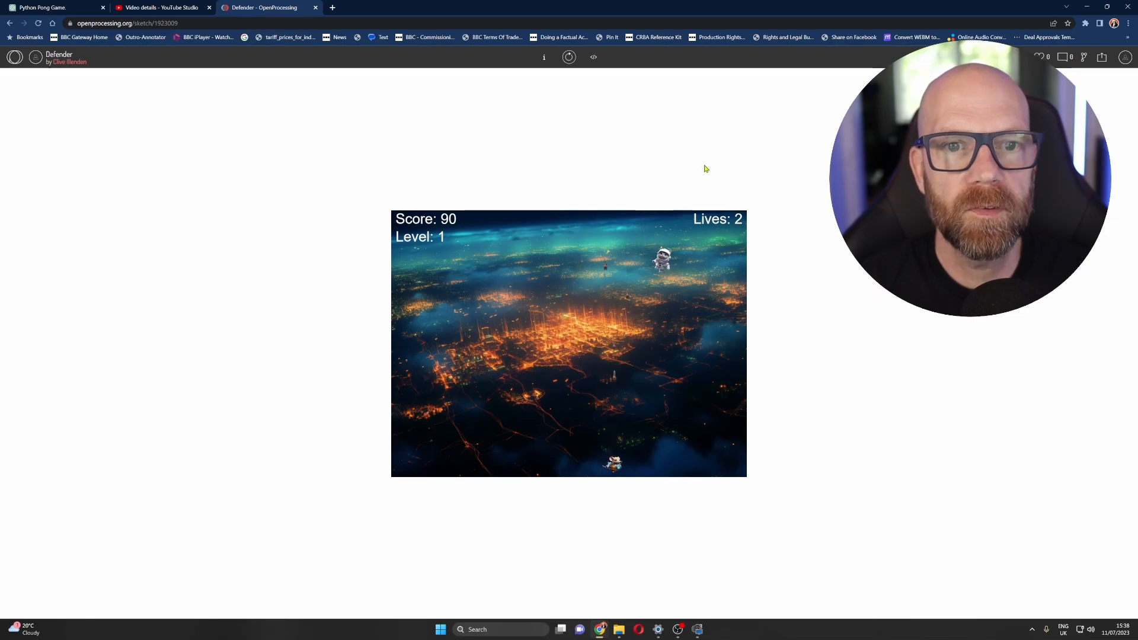
{"action": "left_click", "coordinate": [593, 57]}
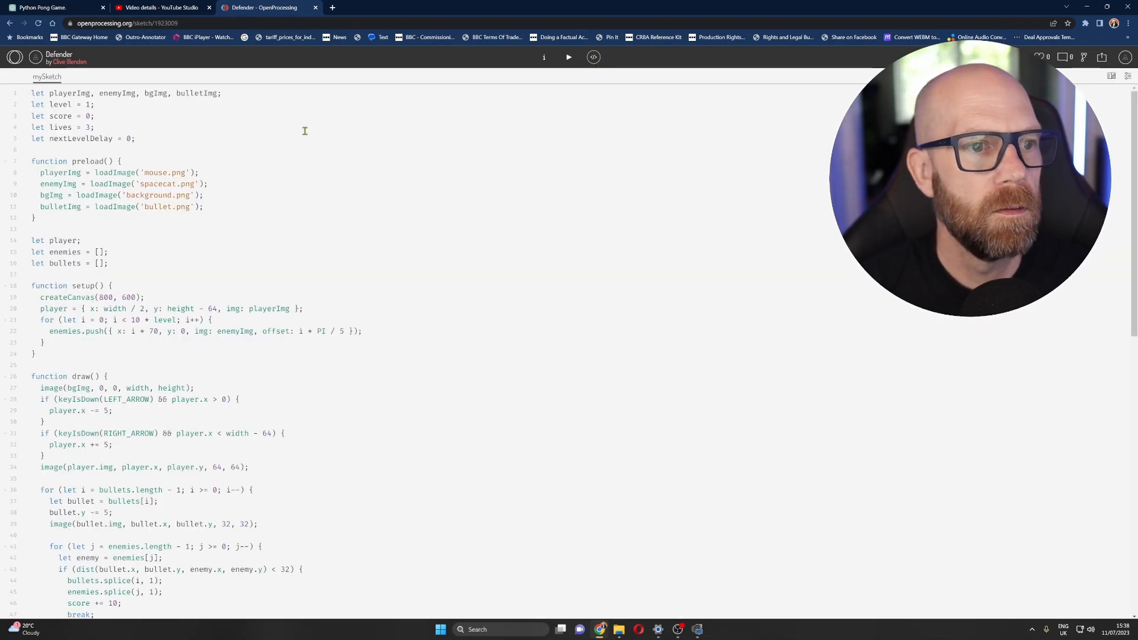
{"action": "key", "text": "ctrl+a"}
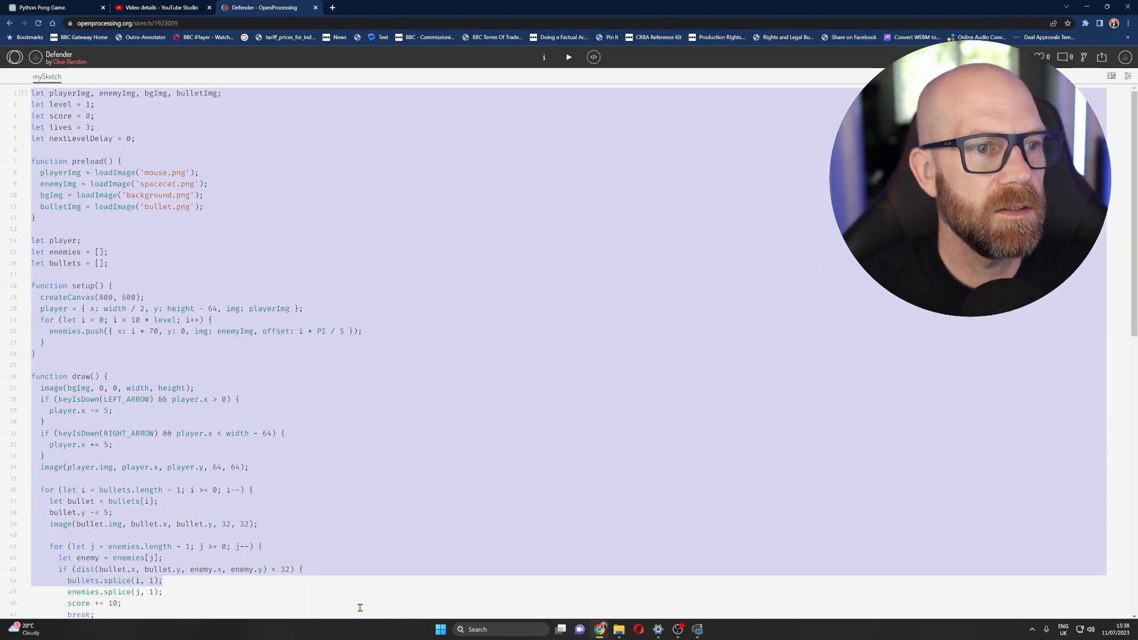
{"action": "left_click", "coordinate": [45, 10]}
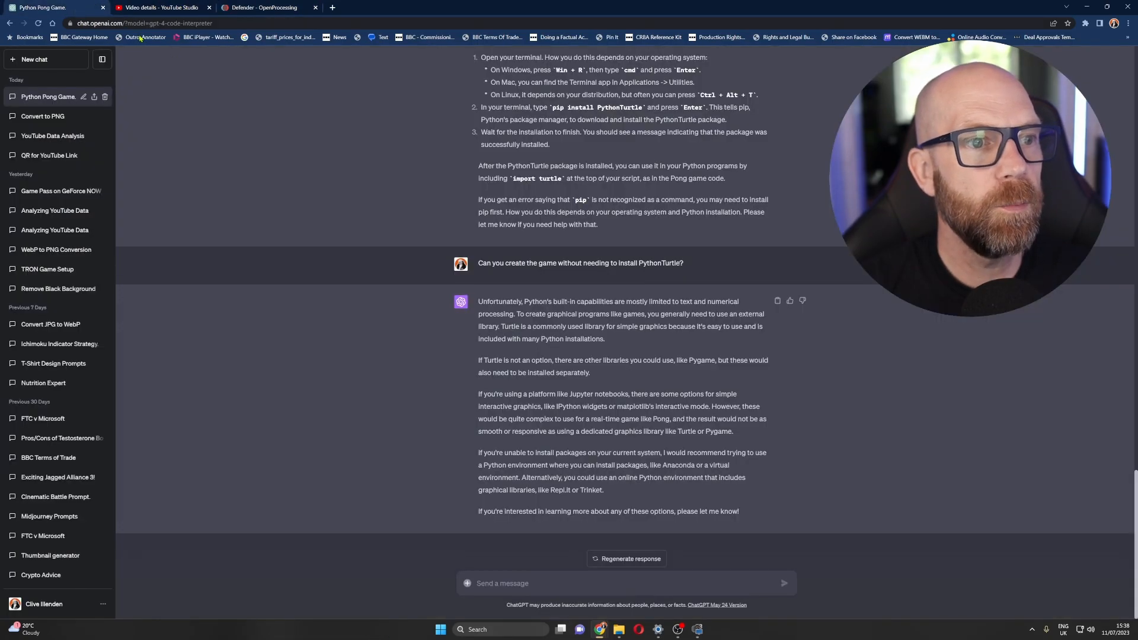
Step: Ask ChatGPT to improve or suggest engaging additions to the Defender code, then reopen the QR for YouTube Link chat
{"action": "type", "text": "Can you Improvbe"}
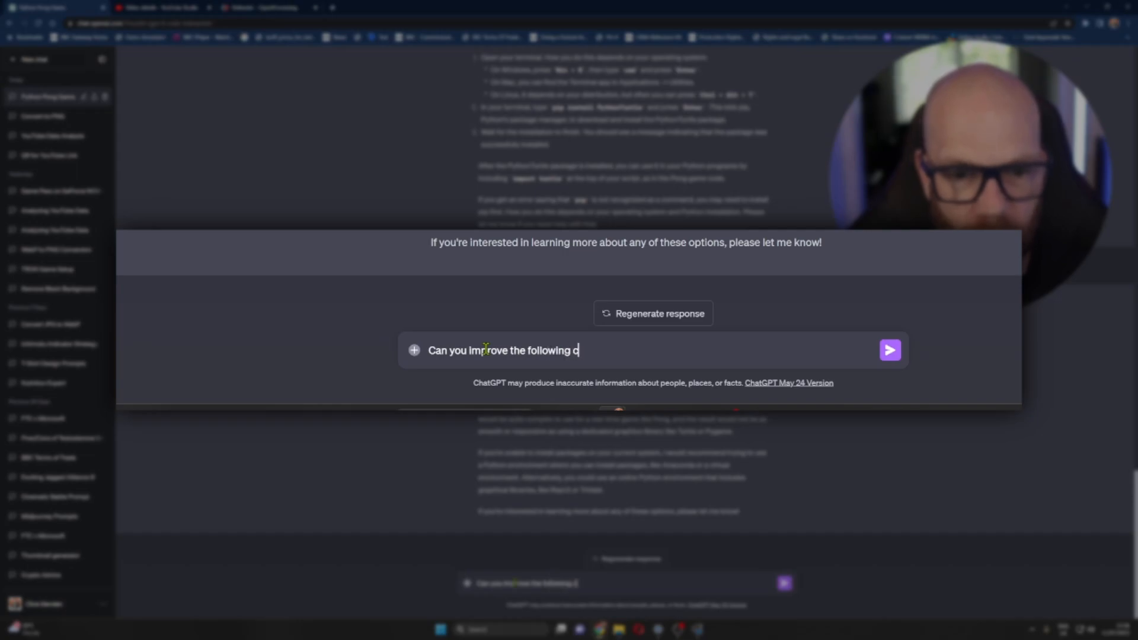
{"action": "type", "text": "ode or su"}
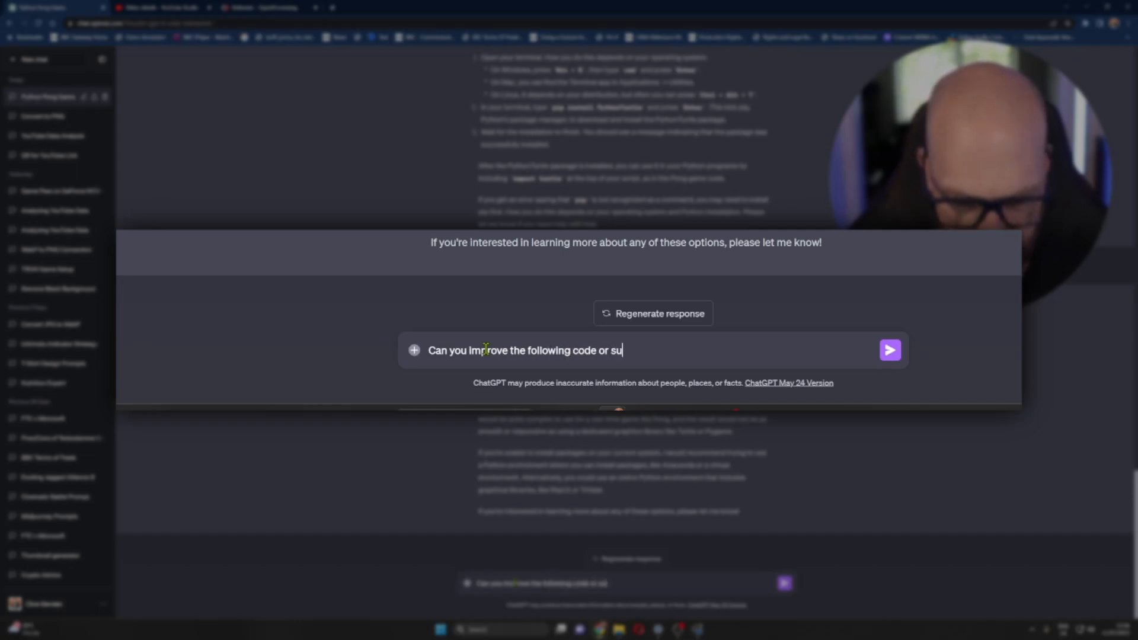
{"action": "type", "text": "ggest additions to engang"}
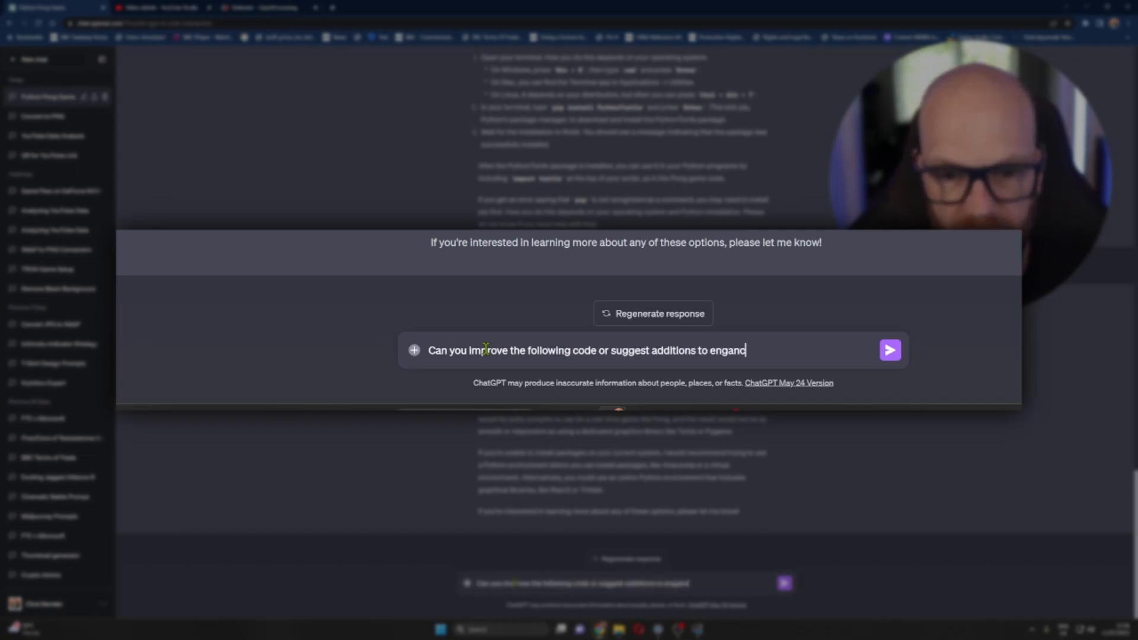
{"action": "left_click", "coordinate": [891, 349]}
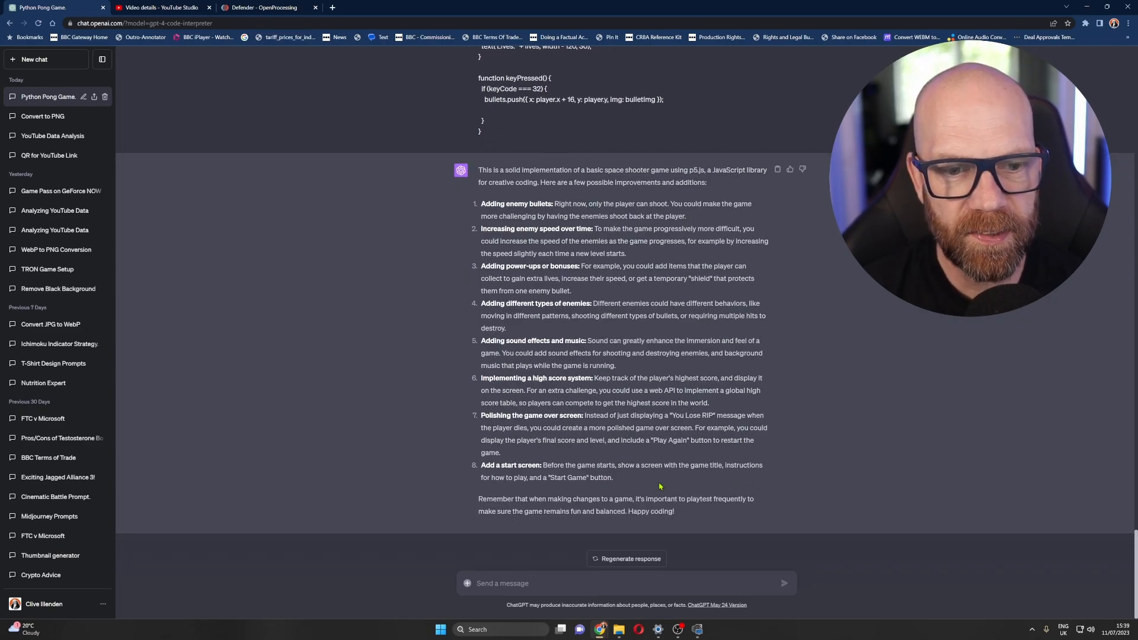
{"action": "left_click", "coordinate": [47, 155]}
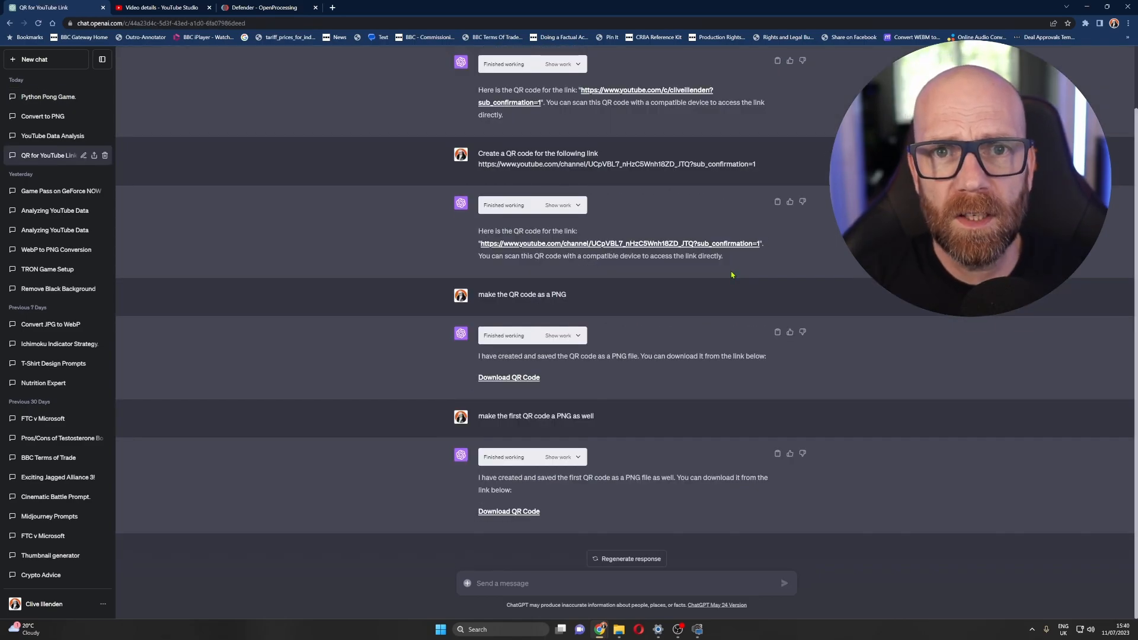